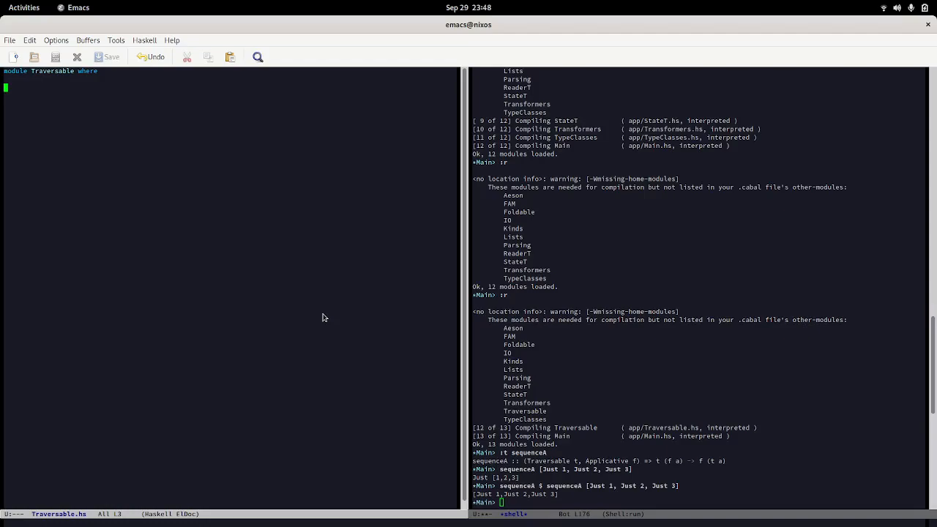
pyautogui.moveTo(330, 319)
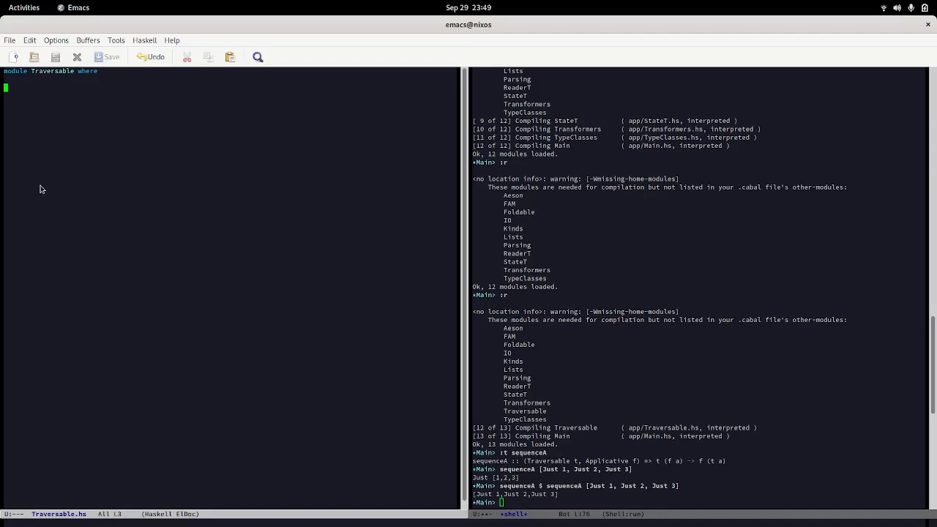
pyautogui.moveTo(195, 256)
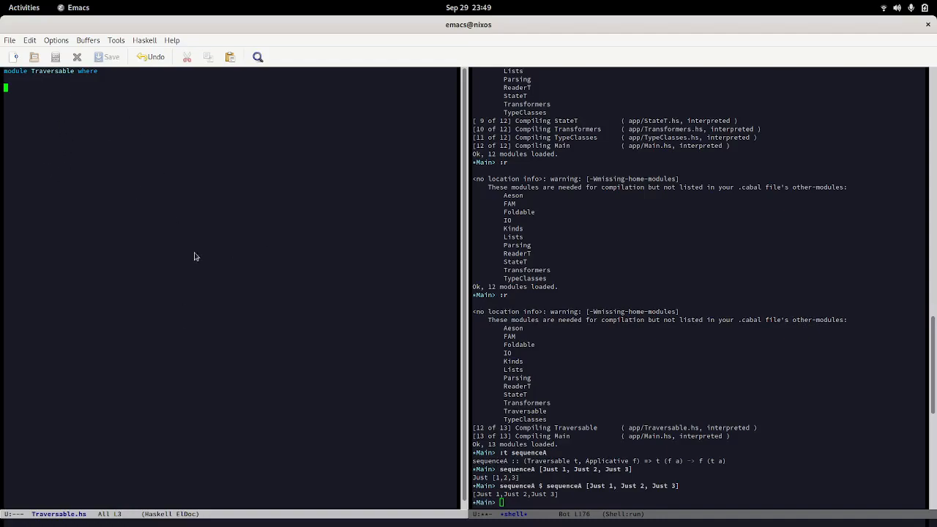
pyautogui.moveTo(217, 288)
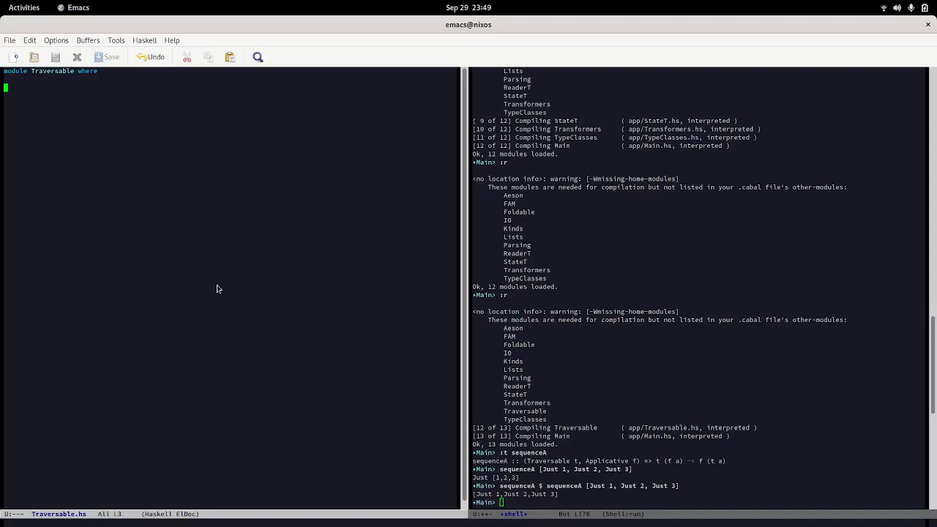
pyautogui.moveTo(134, 117)
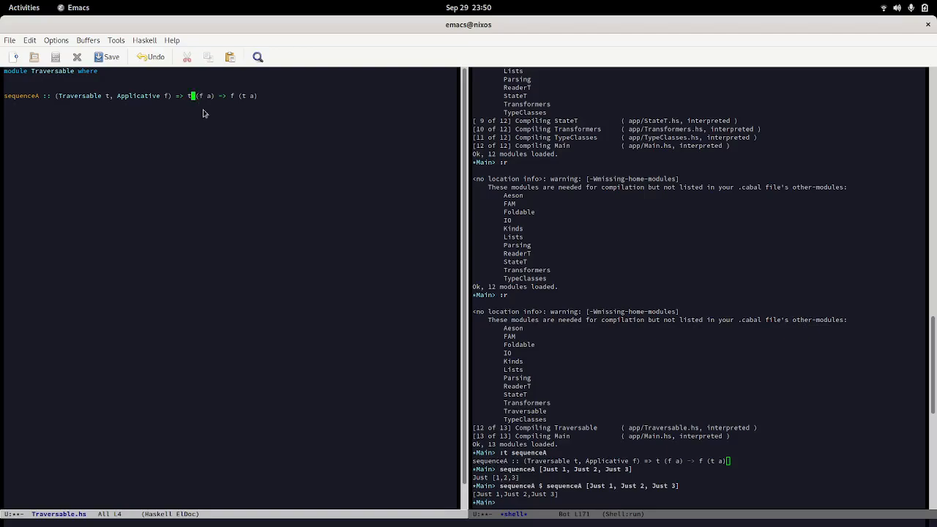
pyautogui.moveTo(235, 131)
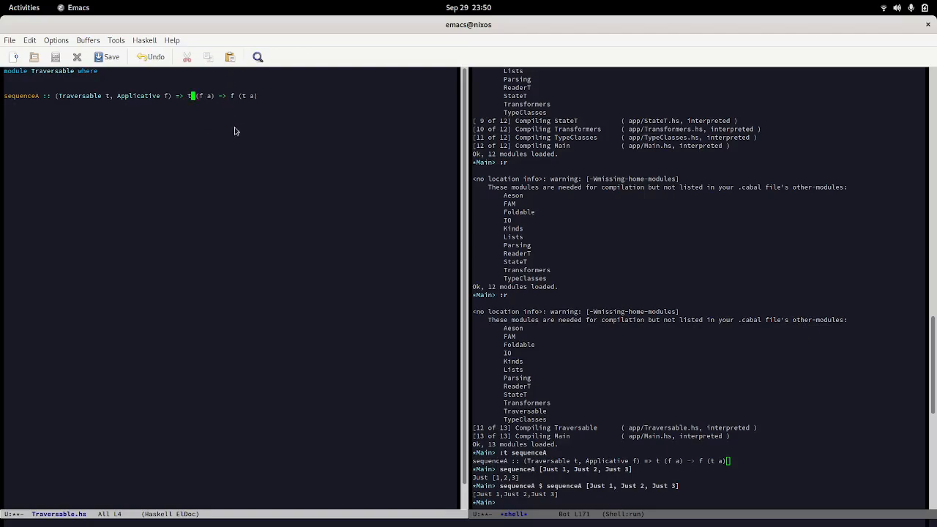
pyautogui.moveTo(258, 191)
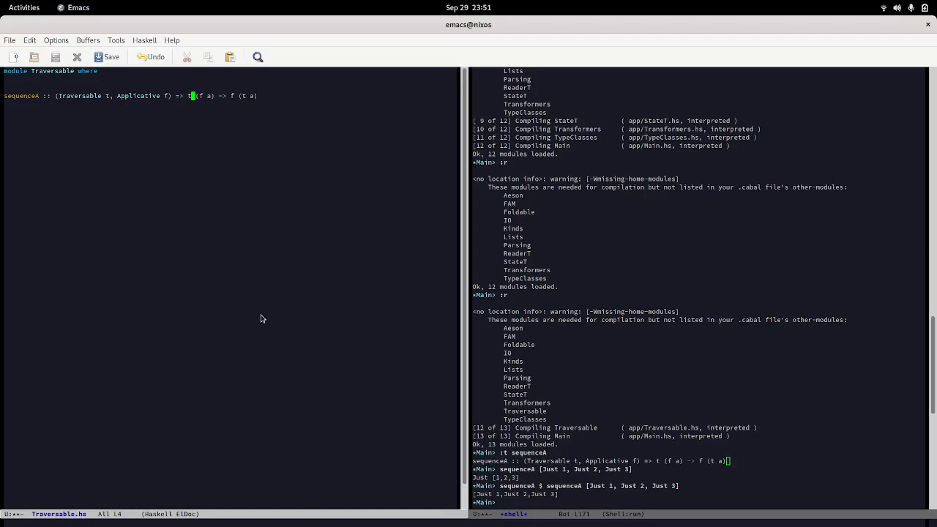
pyautogui.moveTo(287, 232)
pyautogui.write('a')
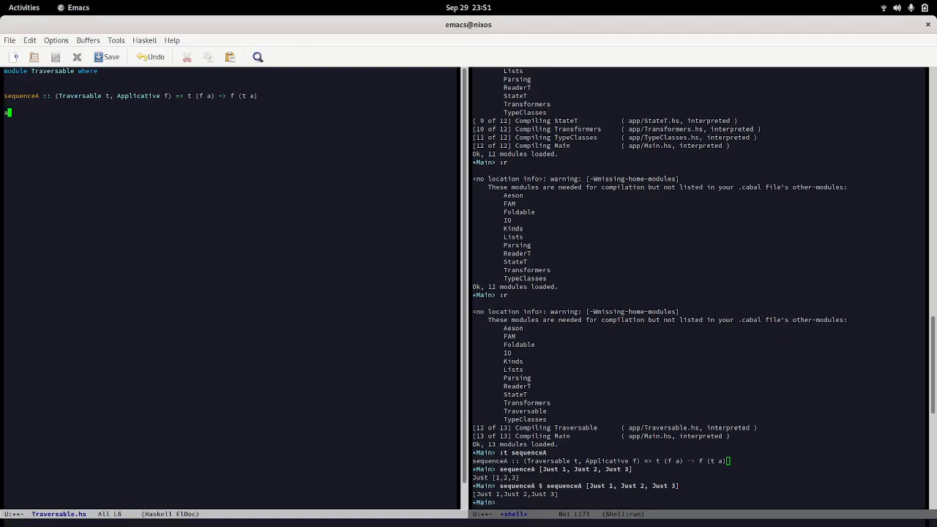
# Write mapM on a new line under the sequenceA signature in Traversable.hs
pyautogui.write('mapM')
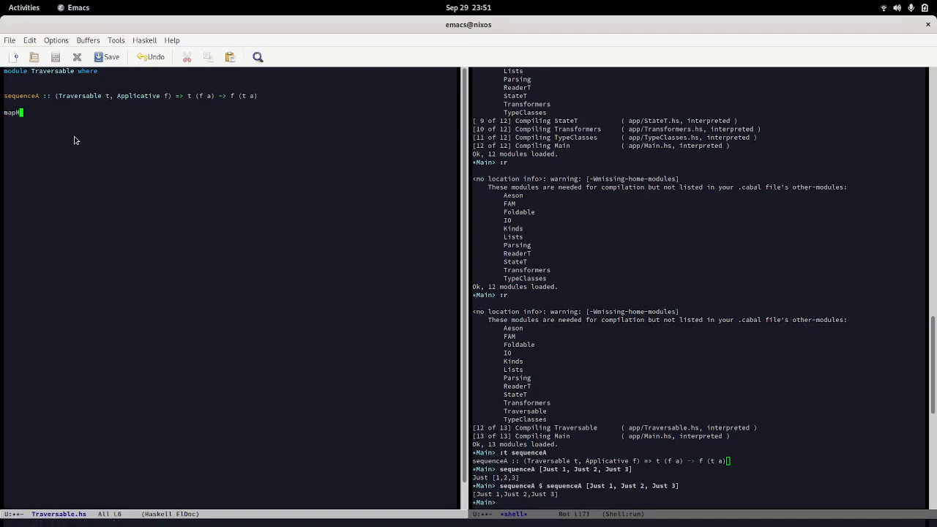
pyautogui.write('M_')
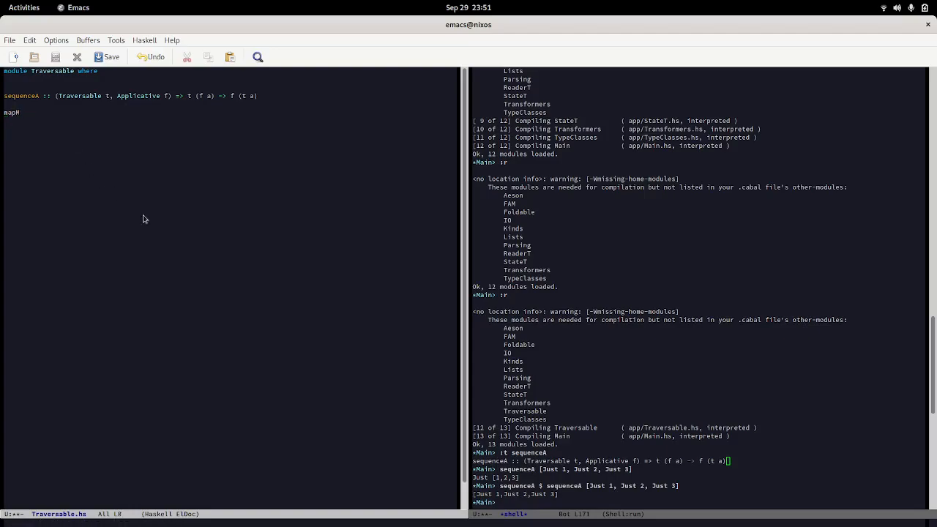
pyautogui.moveTo(417, 346)
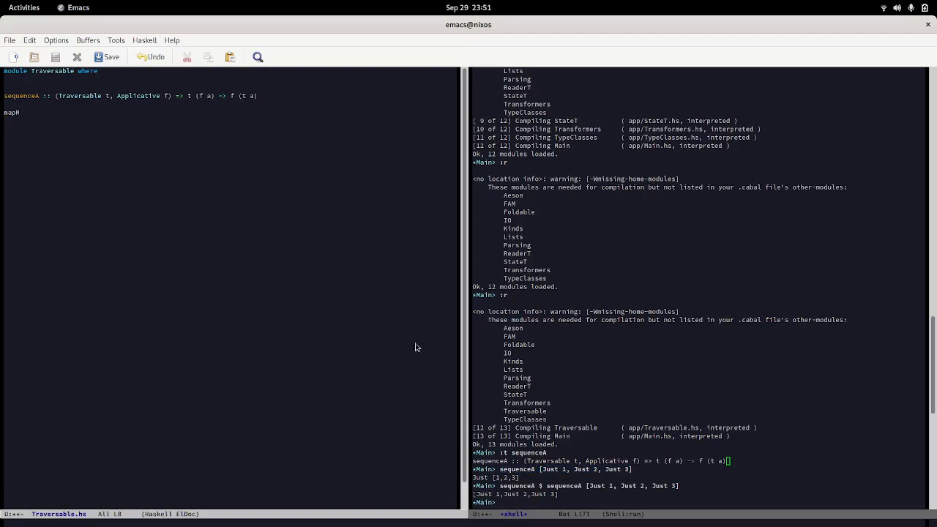
pyautogui.moveTo(415, 323)
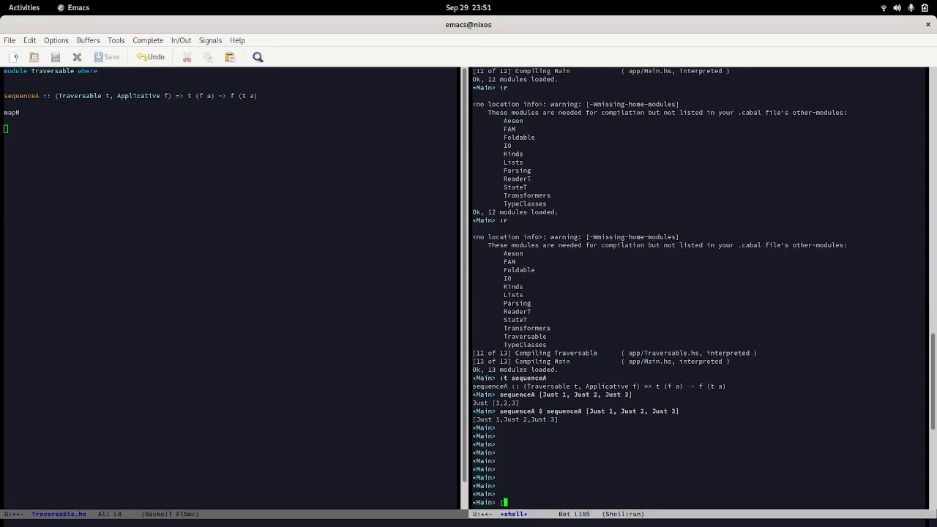
# Begin a sequenceA expression over a list of Just values at the GHCi prompt
pyautogui.write('sequenceA')
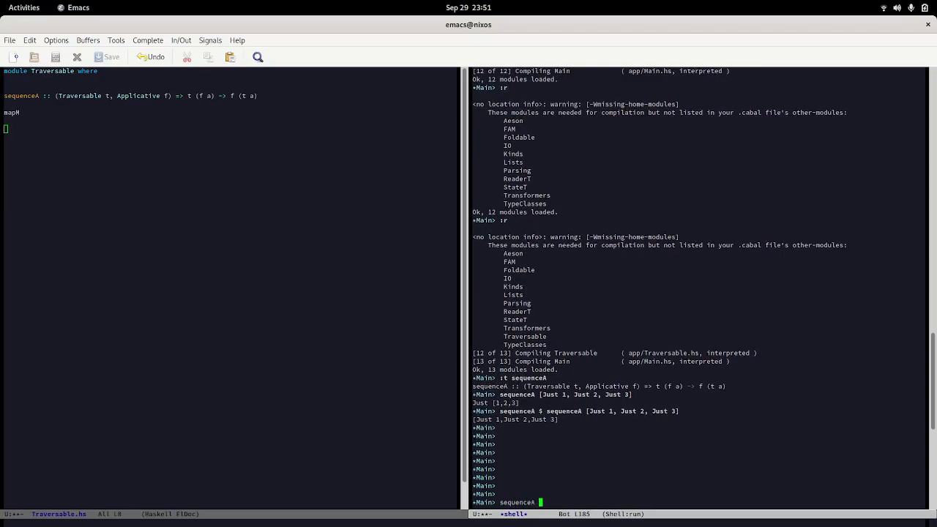
pyautogui.write('[')
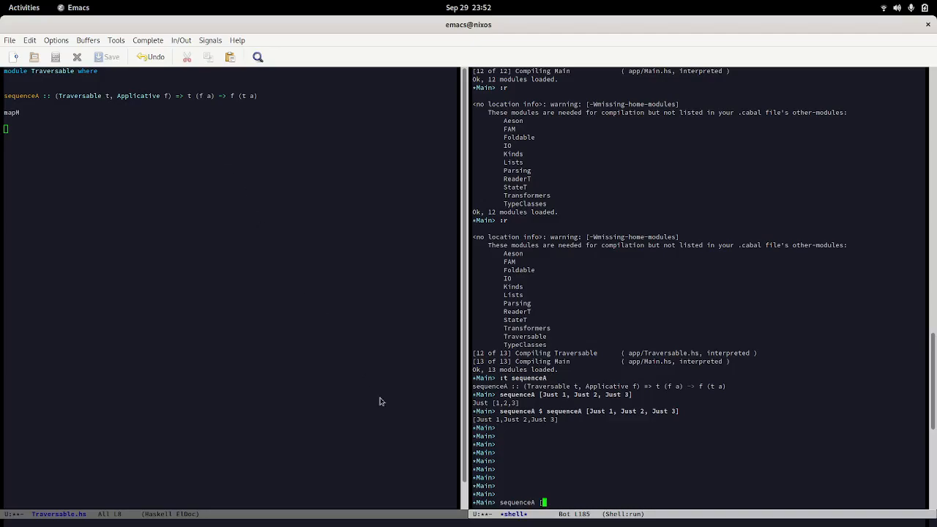
pyautogui.moveTo(350, 361)
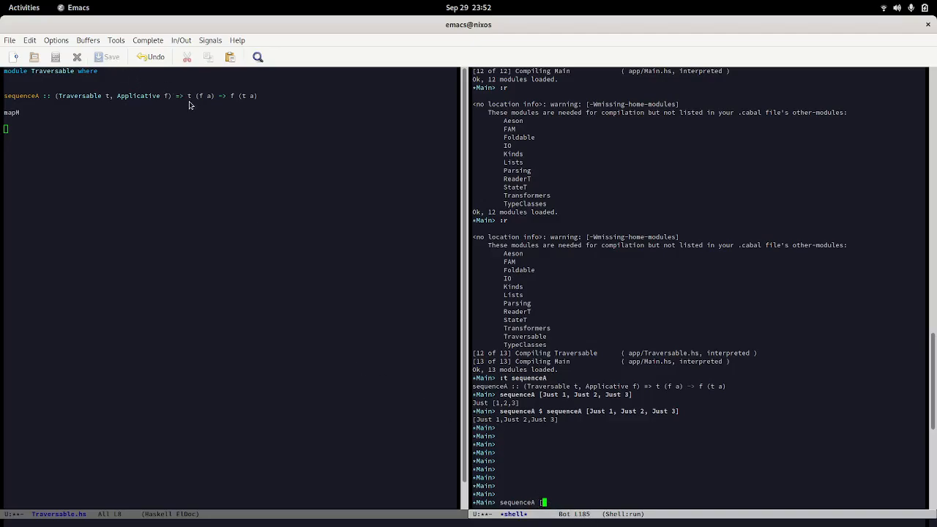
pyautogui.moveTo(293, 261)
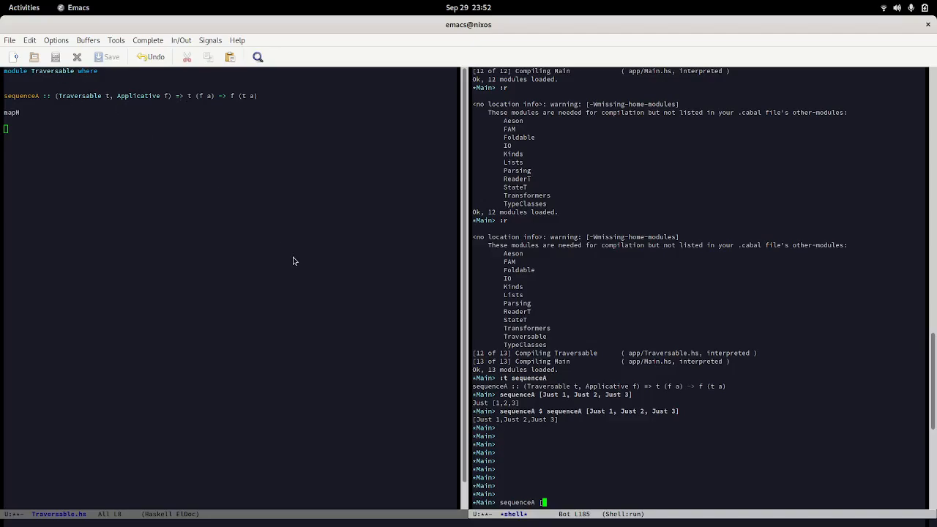
pyautogui.write('3')
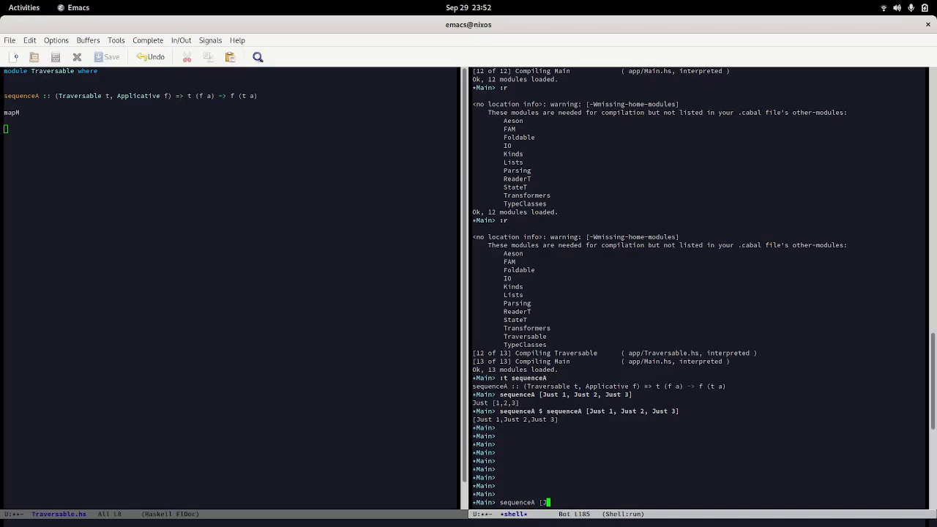
pyautogui.write('Just a')
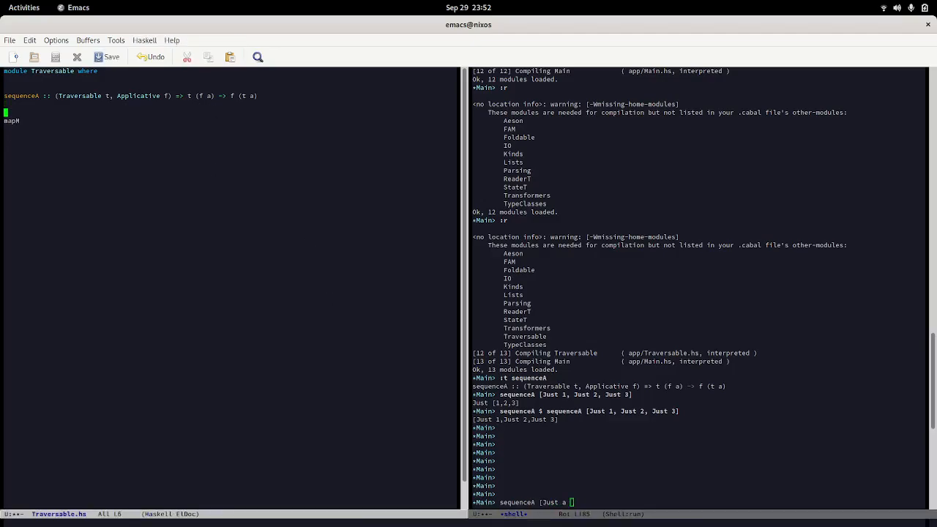
# Add the specialised signature sequenceA :: [Maybe a] -> Maybe [a] to Traversable.hs
pyautogui.write('sequenc')
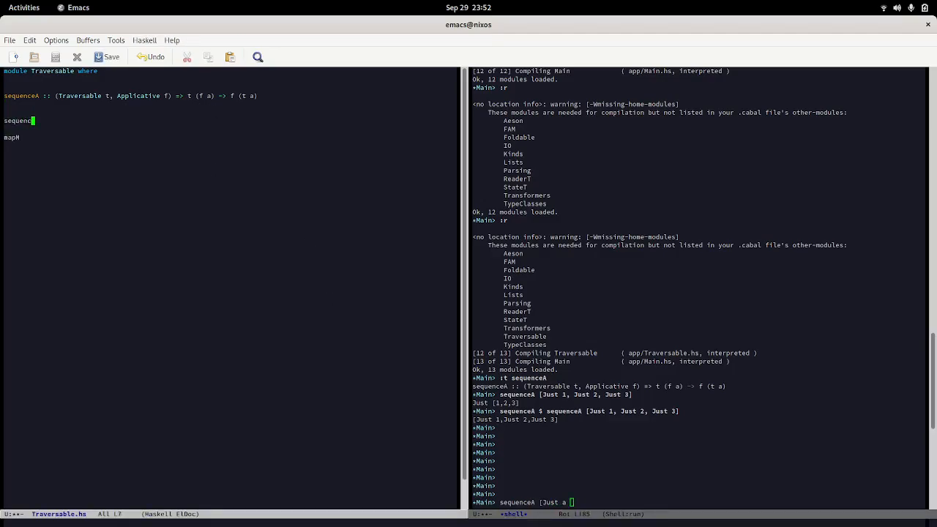
pyautogui.write('eA')
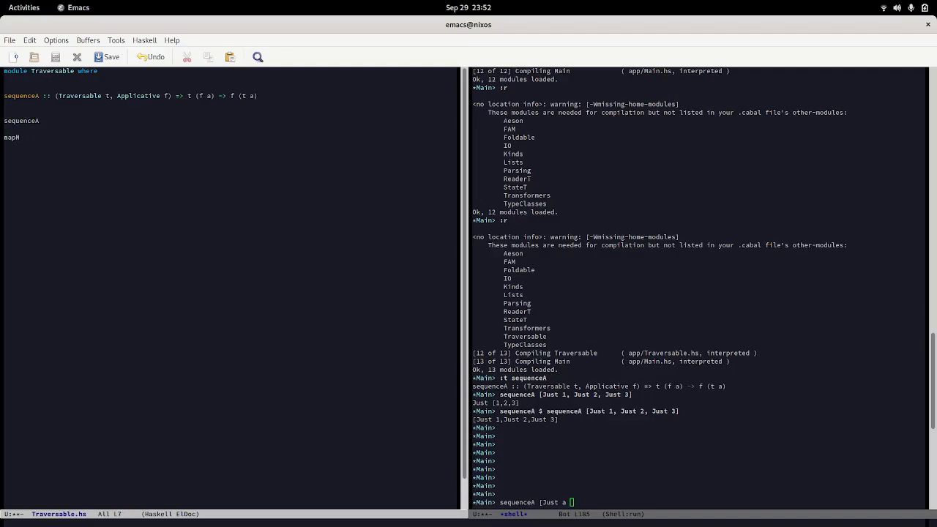
pyautogui.write('::')
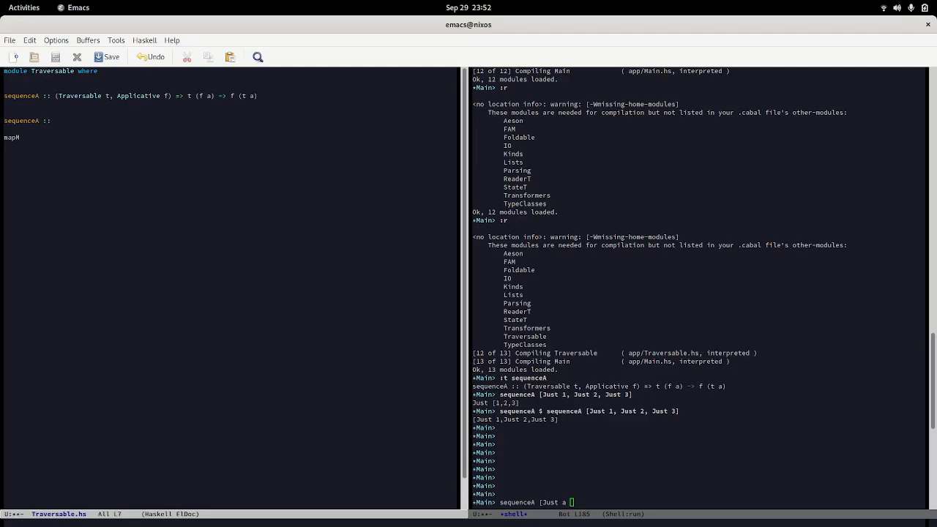
pyautogui.write('[J')
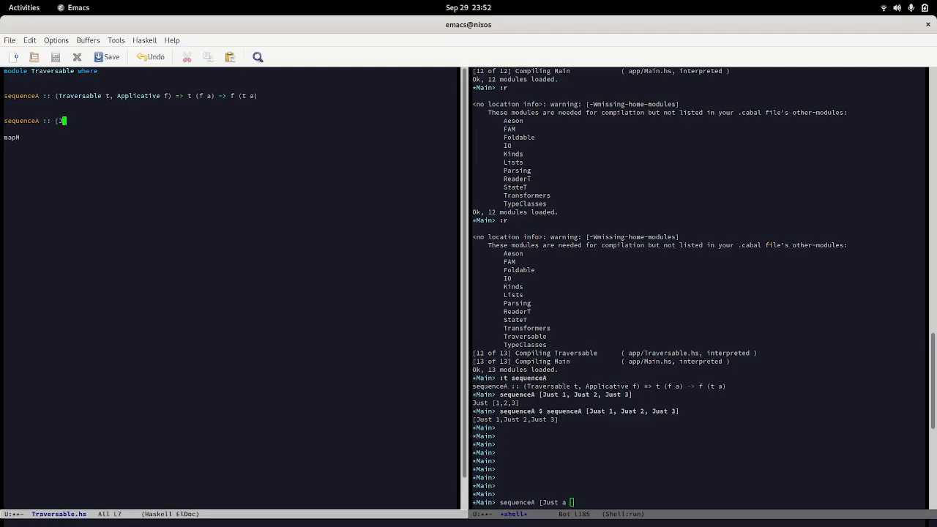
pyautogui.write('Maybe a')
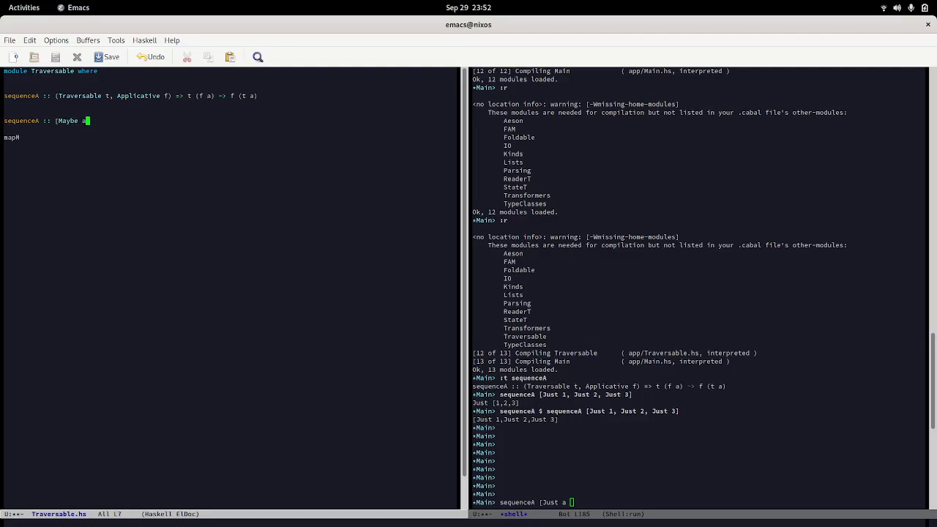
pyautogui.write('] ->')
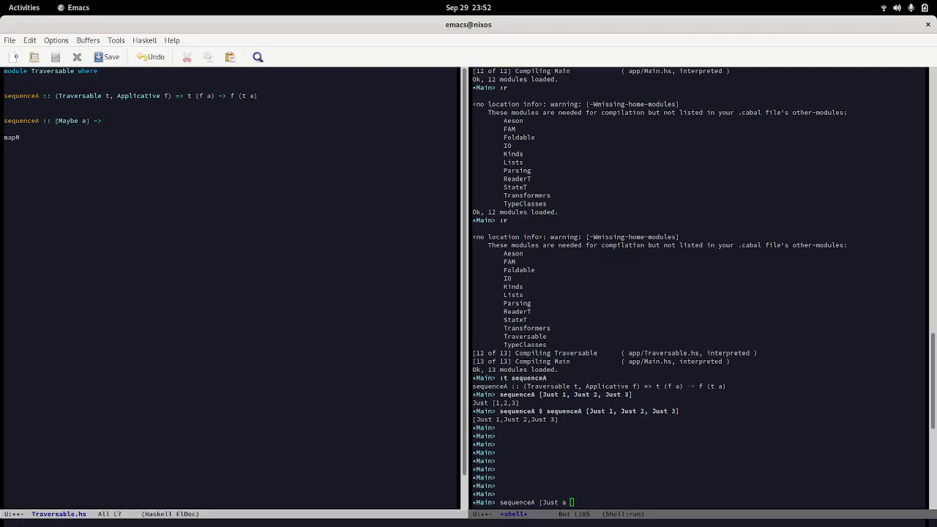
pyautogui.write('My')
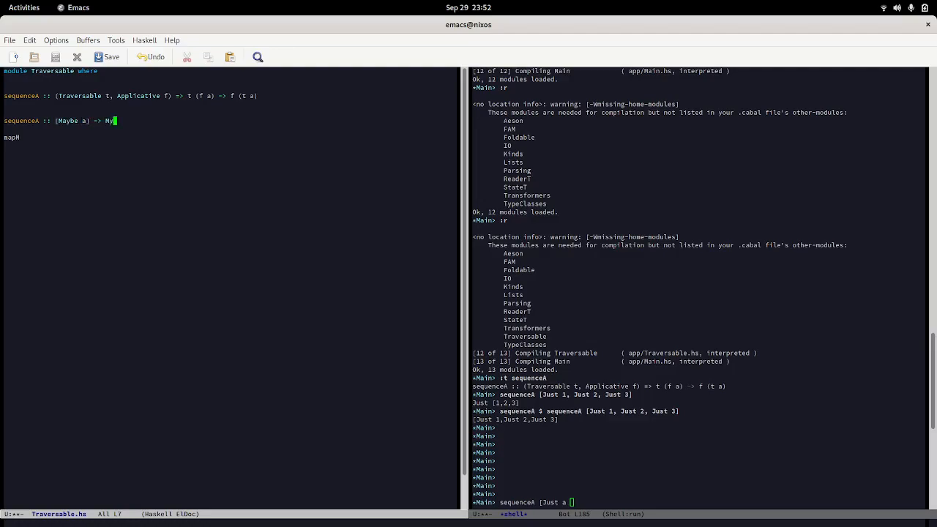
pyautogui.write('aybe')
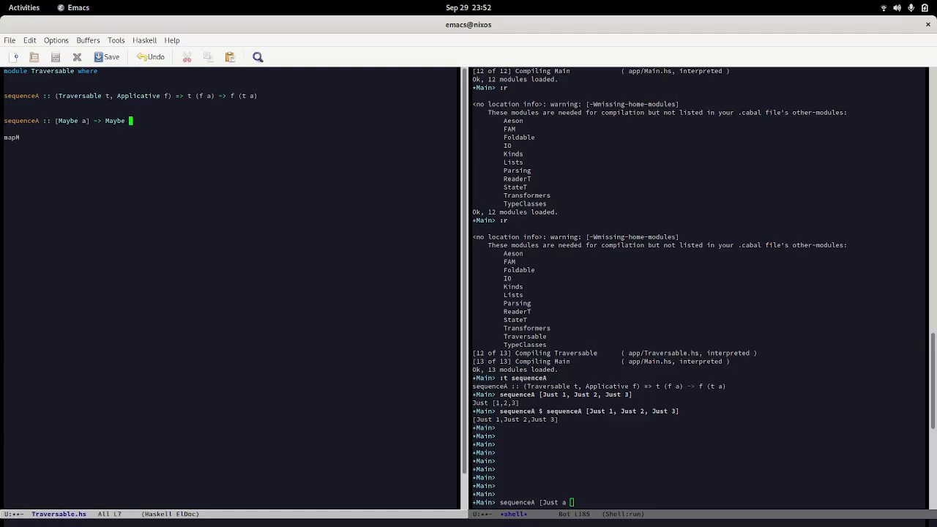
pyautogui.write('a]')
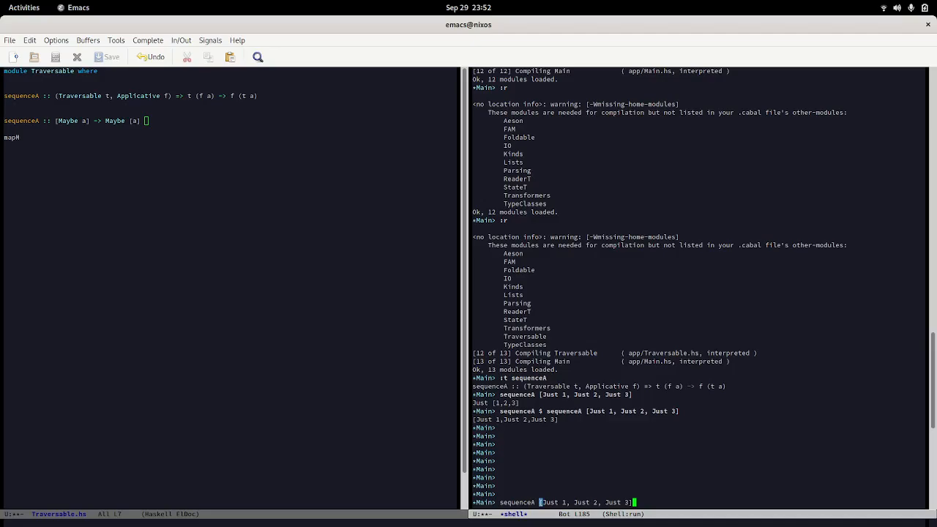
# Evaluate sequenceA on the Just list in GHCi and specialise the signature to [Maybe Int] -> Maybe [Int]
pyautogui.press('Return')
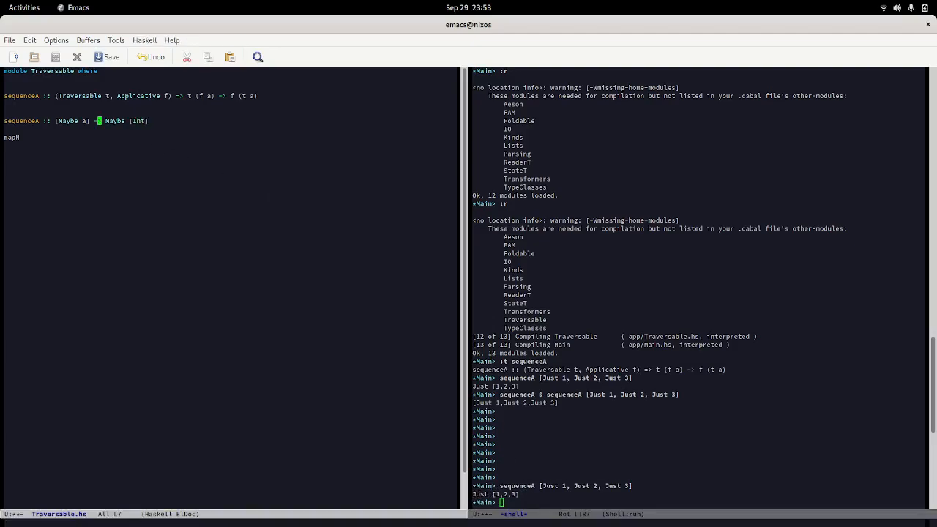
pyautogui.write('Int')
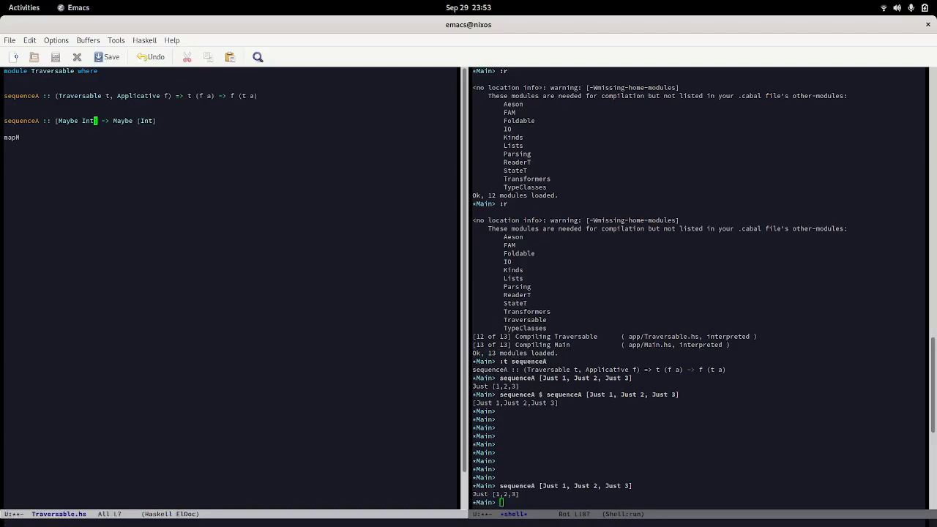
pyautogui.moveTo(243, 348)
pyautogui.write('sequenceA $ Just [1,2,3]')
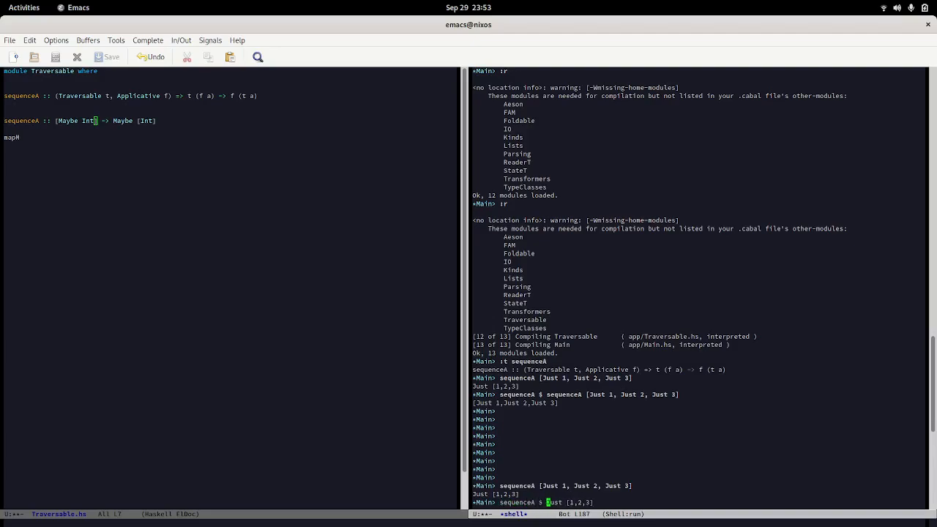
pyautogui.moveTo(606, 473)
pyautogui.write('x ==')
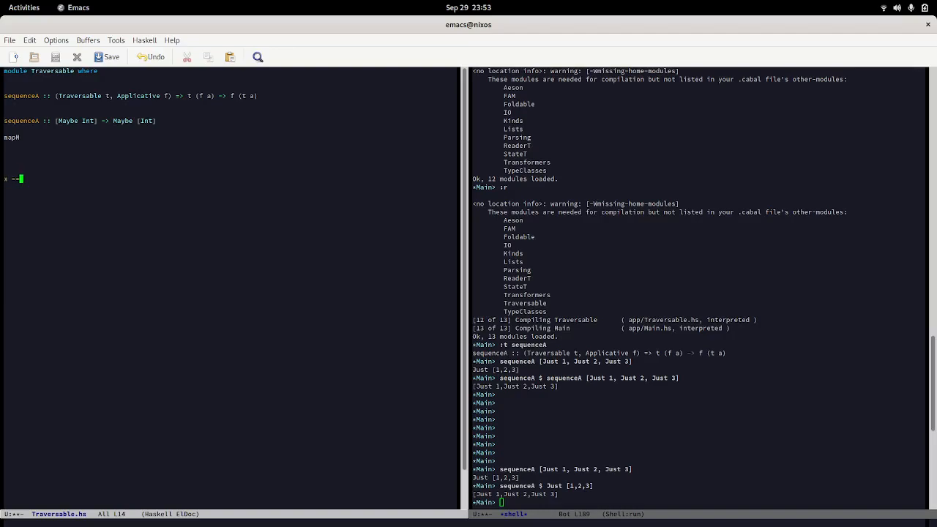
# Complete the line x == (sequenceA . sequenceA) x in Traversable.hs
pyautogui.write('seque')
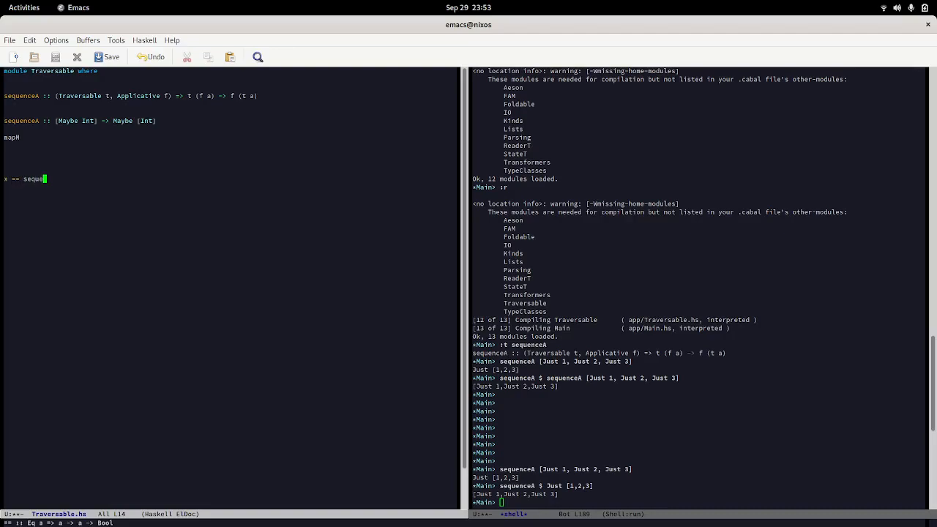
pyautogui.write('nceA')
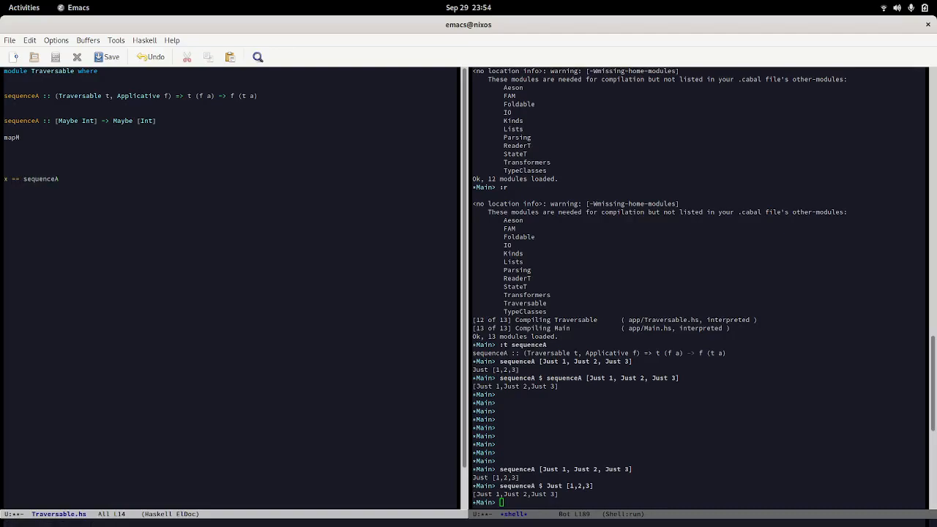
pyautogui.write('. sequence')
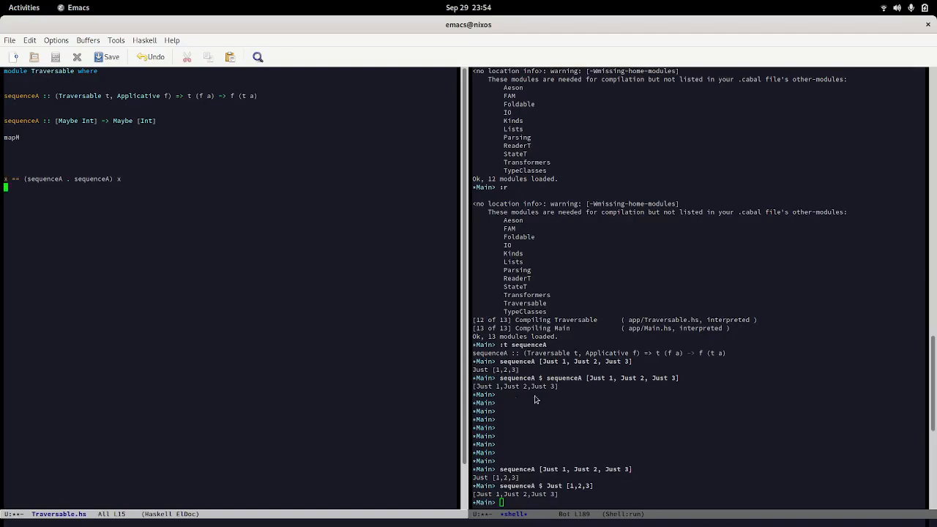
pyautogui.moveTo(578, 501)
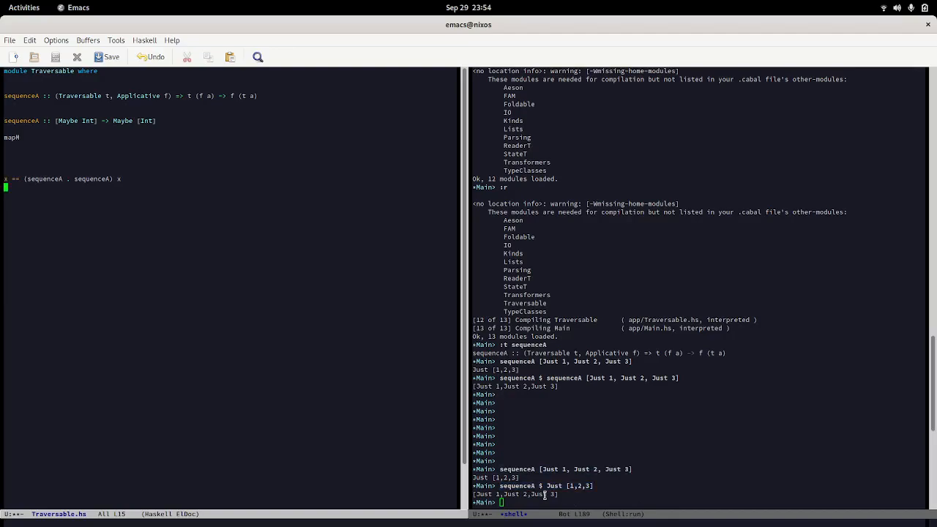
pyautogui.moveTo(164, 230)
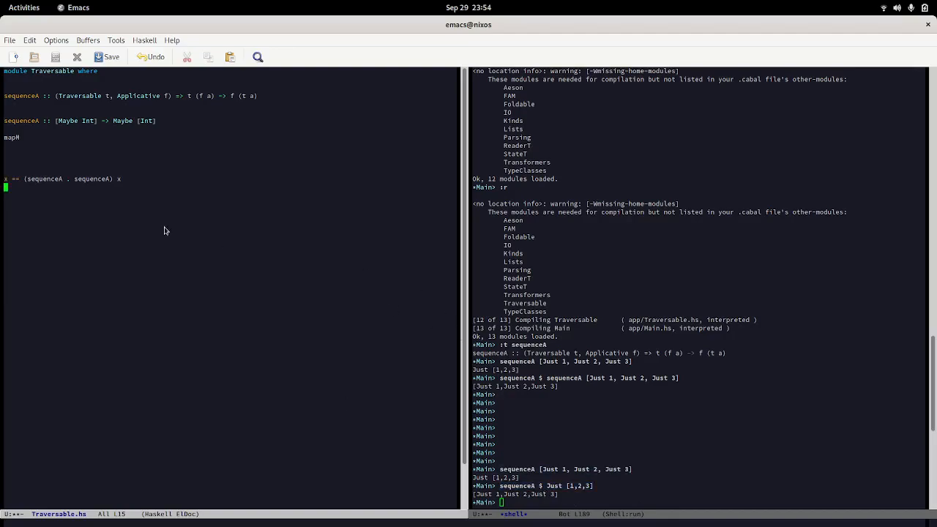
pyautogui.moveTo(107, 193)
pyautogui.write('sequenceA [Just 1, Just 2, Just 3, Nothing')
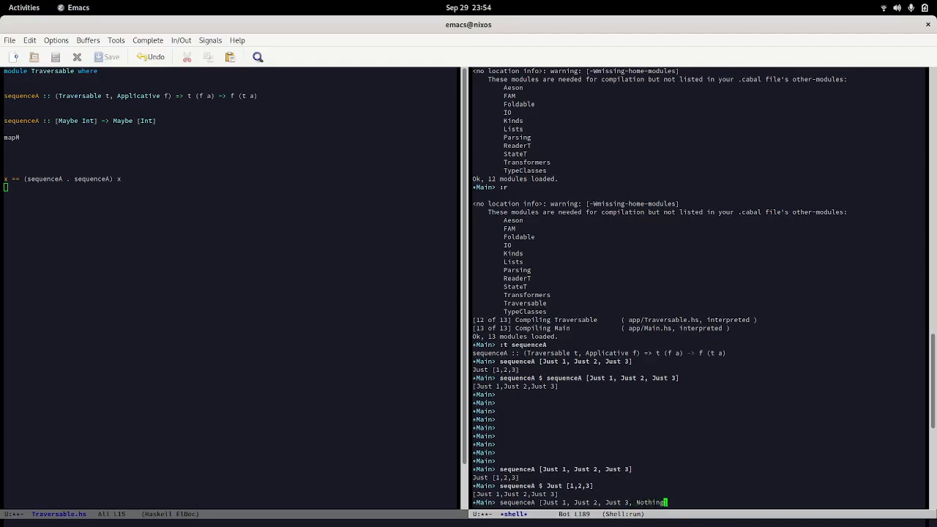
# Evaluate sequenceA [Just 1, Just 2, Just 3, Nothing] in GHCi and highlight the Nothing result
pyautogui.press('Return')
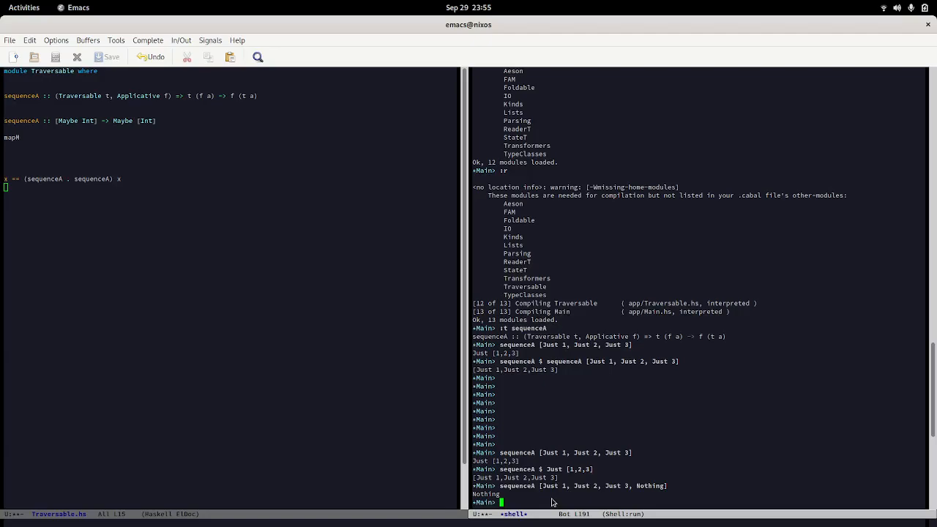
pyautogui.moveTo(542, 485)
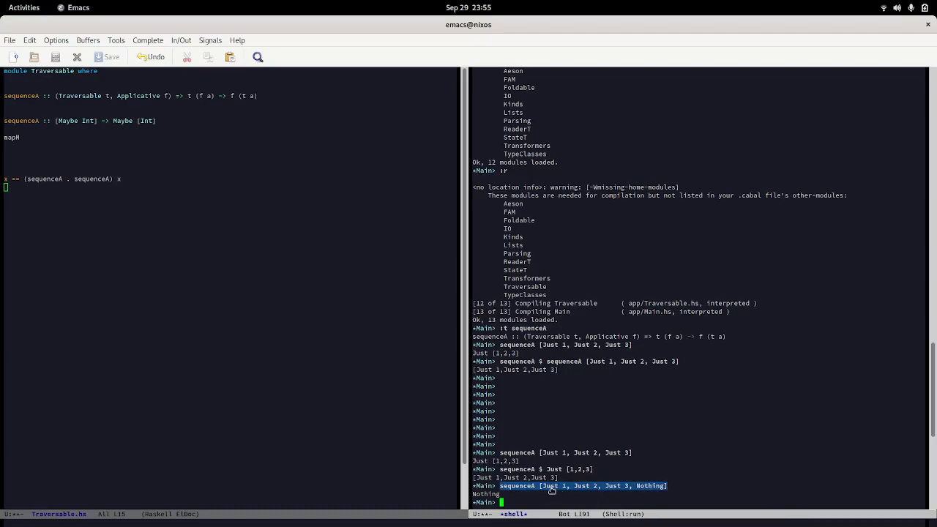
pyautogui.moveTo(554, 490)
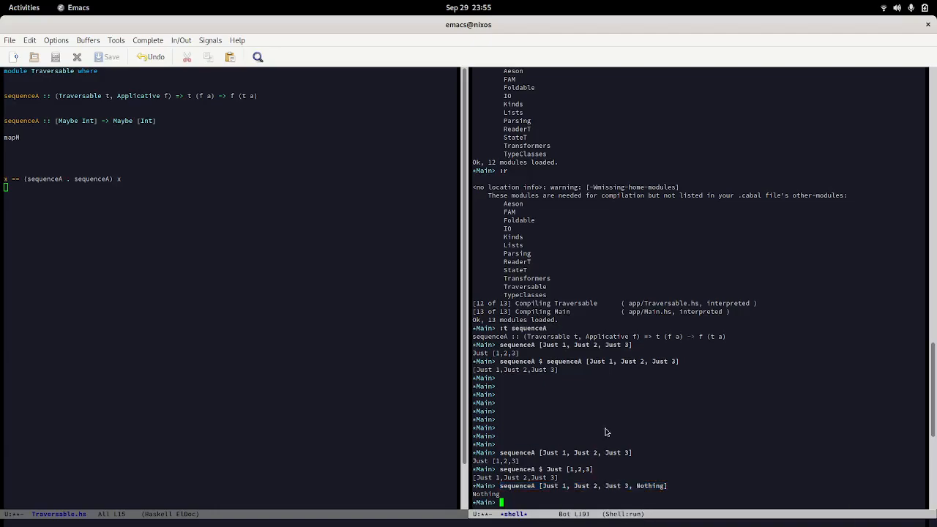
pyautogui.moveTo(512, 478)
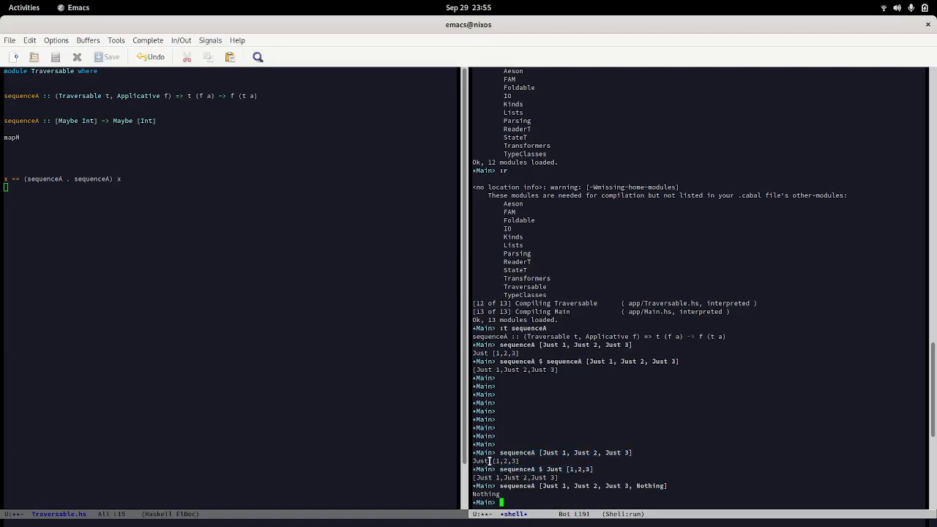
pyautogui.moveTo(500, 485); pyautogui.dragTo(666, 485)
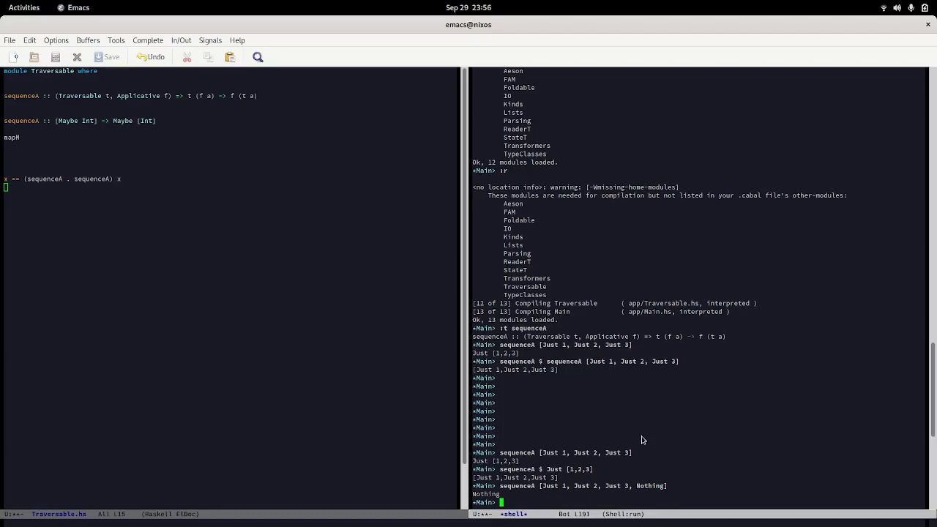
pyautogui.moveTo(657, 451)
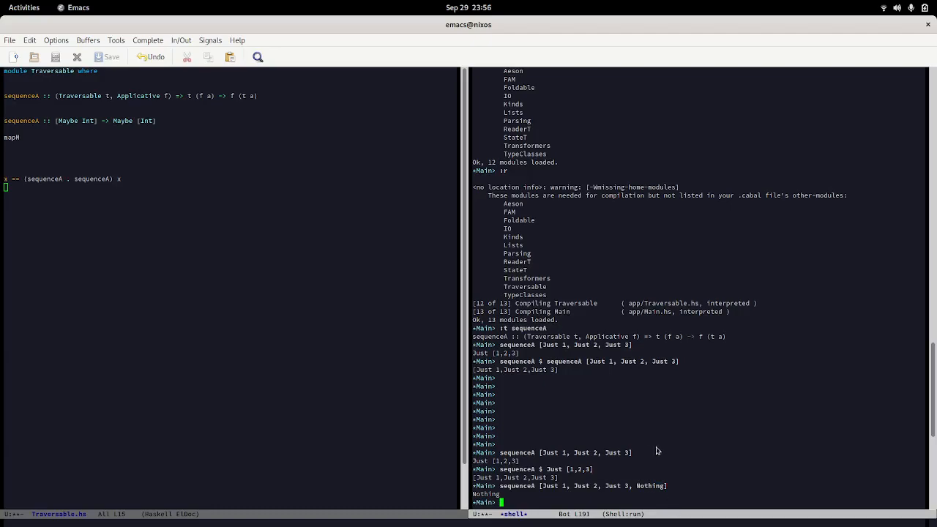
pyautogui.moveTo(685, 426)
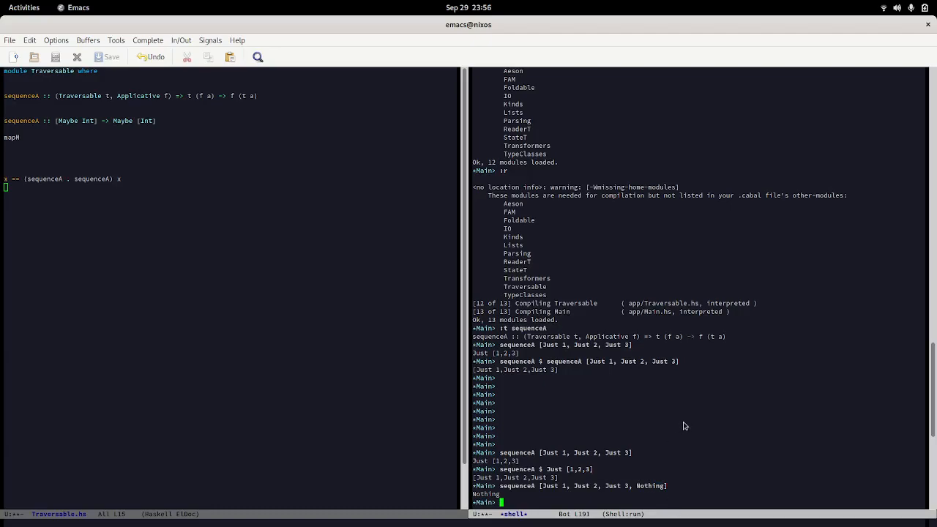
# Run the Nothing-ending list through sequence in GHCi, again giving Nothing
pyautogui.write('sequenceA [Just 1, Just 2, Just 3, Nothing]')
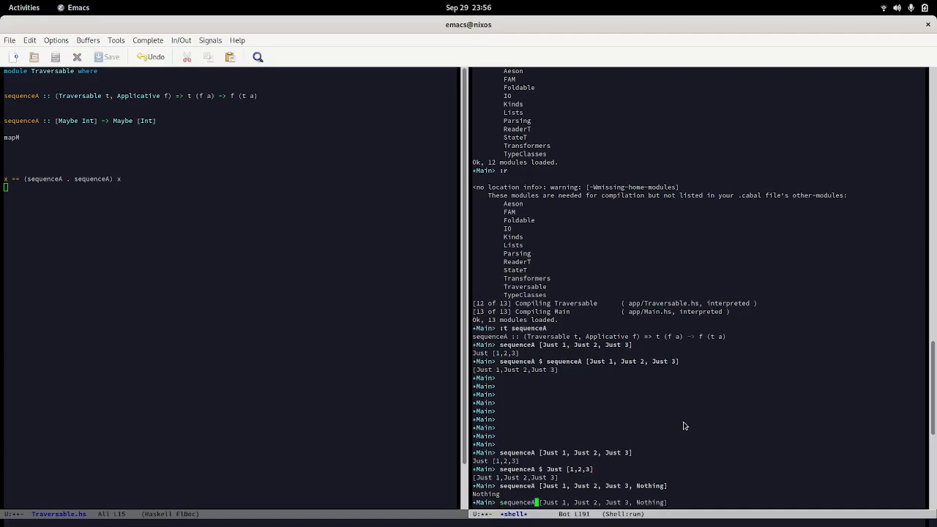
pyautogui.press('Return')
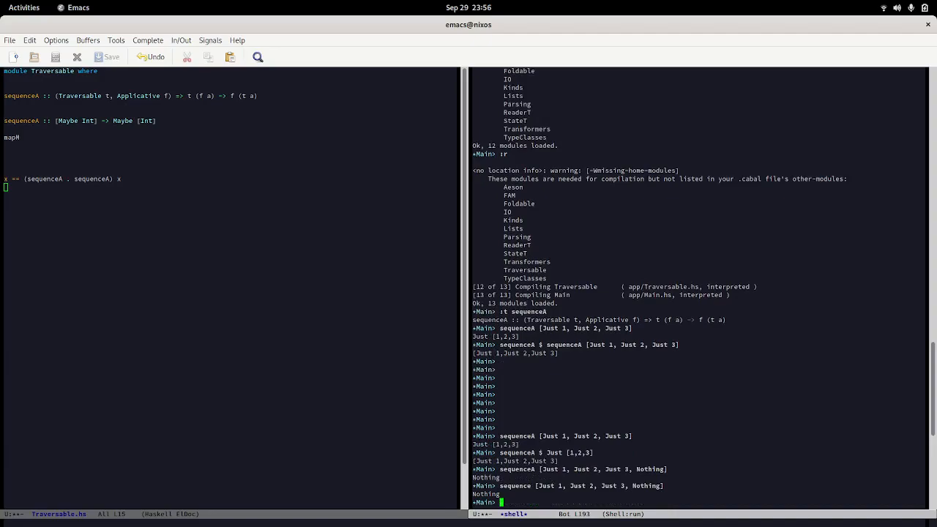
pyautogui.moveTo(580, 499)
pyautogui.write(':t ')
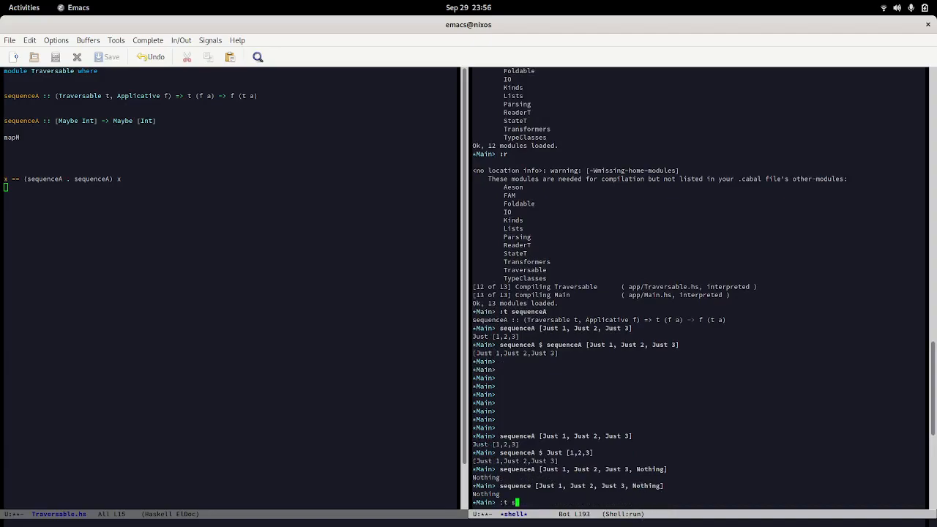
# Ask GHCi for the types of sequence and sequenceA
pyautogui.write('sequence')
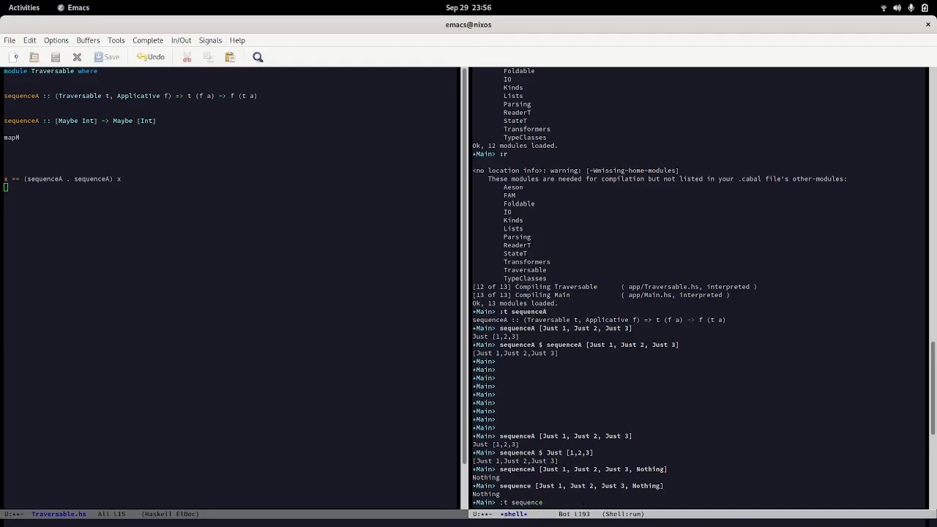
pyautogui.press('Return')
pyautogui.write(':t se')
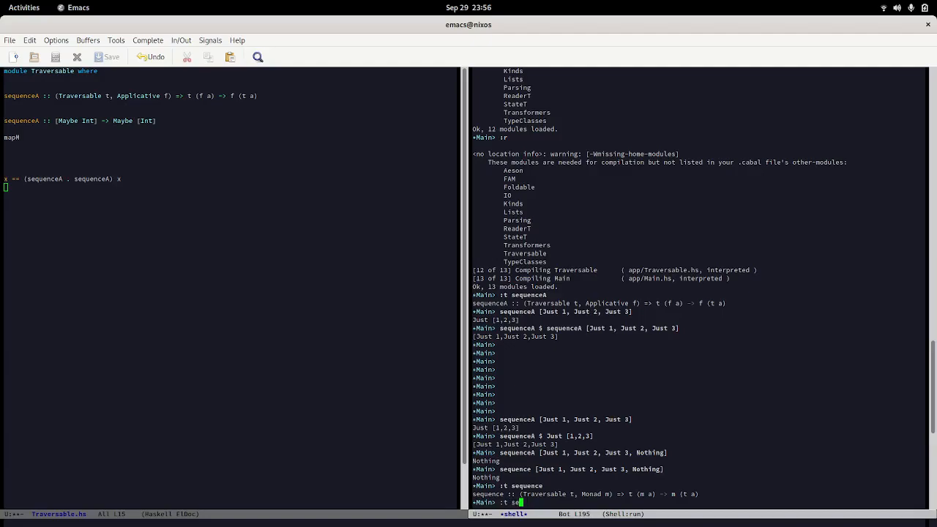
pyautogui.write('quenceA')
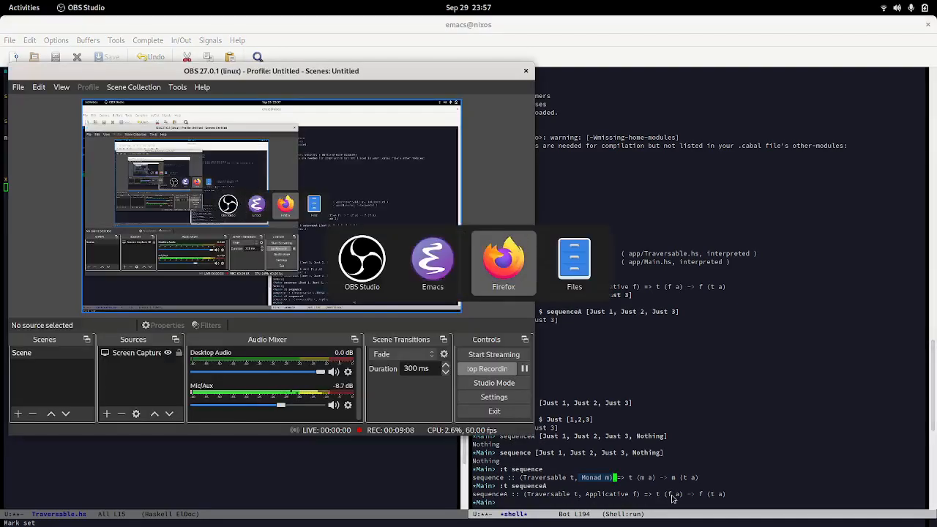
# Search Hoogle for mapM and follow the base Prelude result
pyautogui.click(503, 259)
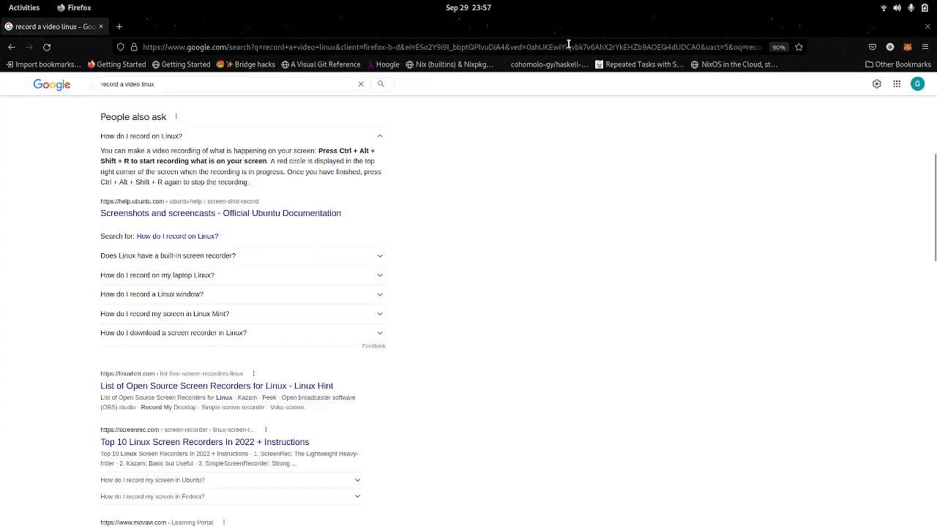
pyautogui.click(387, 65)
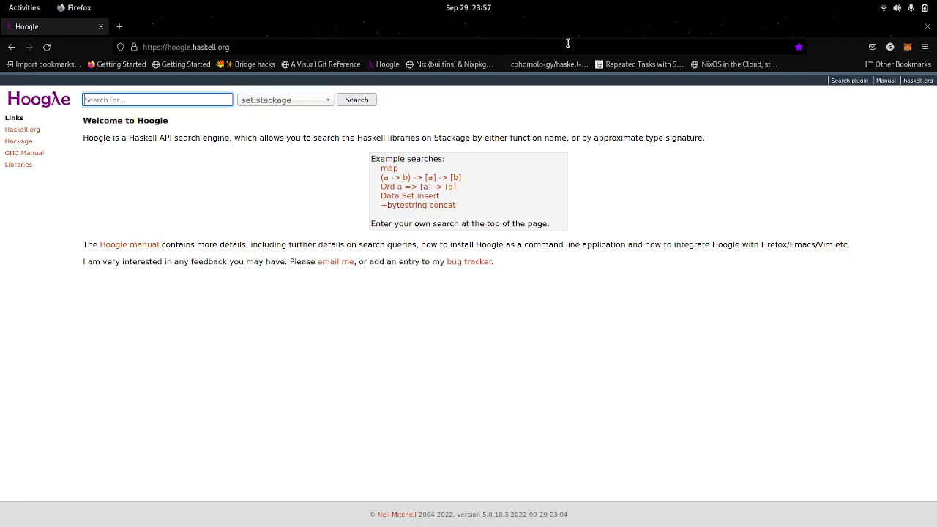
pyautogui.write('Map')
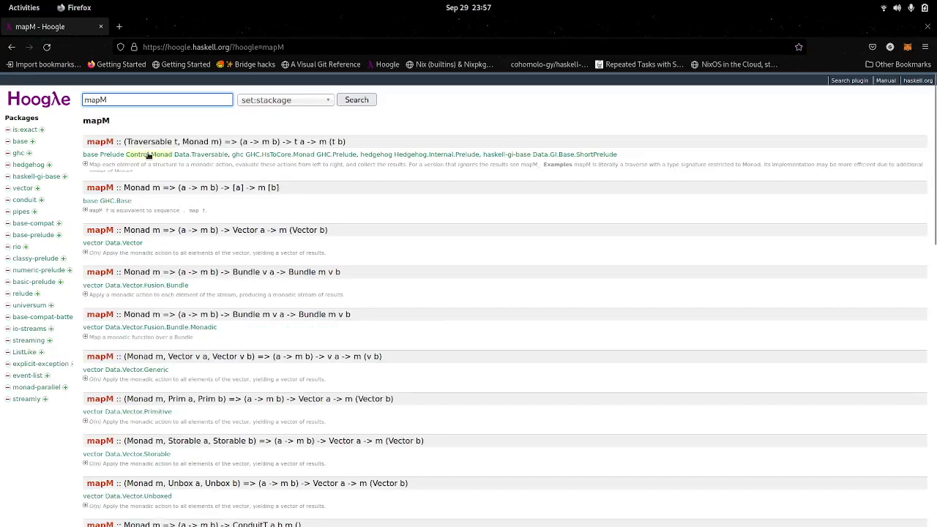
pyautogui.click(100, 141)
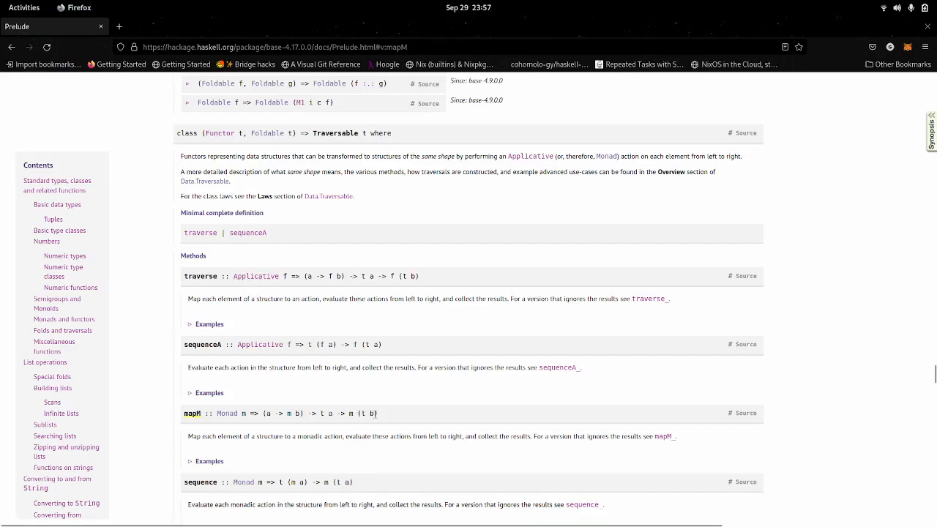
# Highlight the traverse signature and look over the Traversable class methods on the docs page
pyautogui.tripleClick(280, 412)
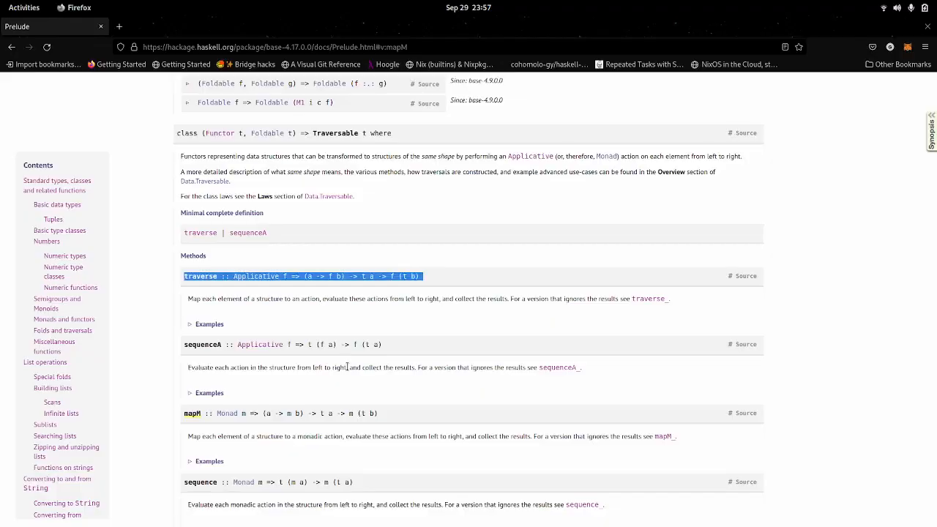
pyautogui.moveTo(340, 425)
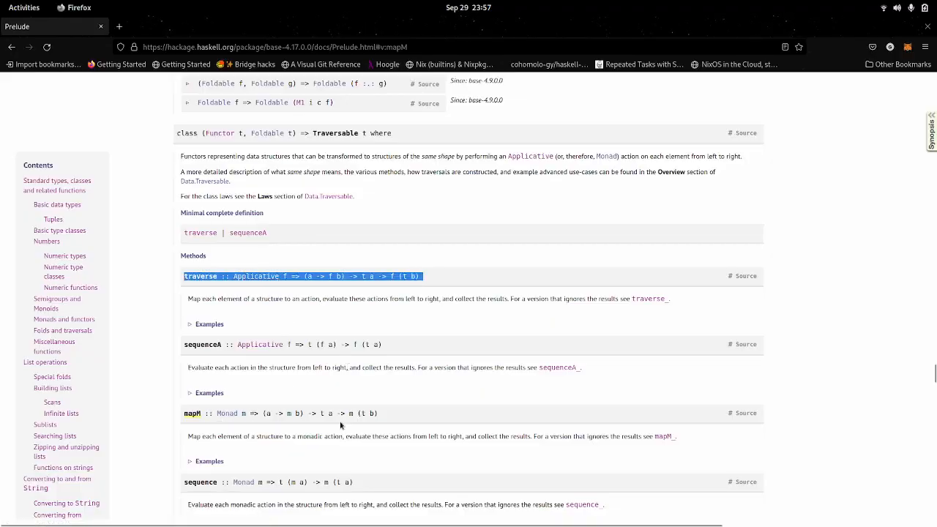
pyautogui.scroll(-3)
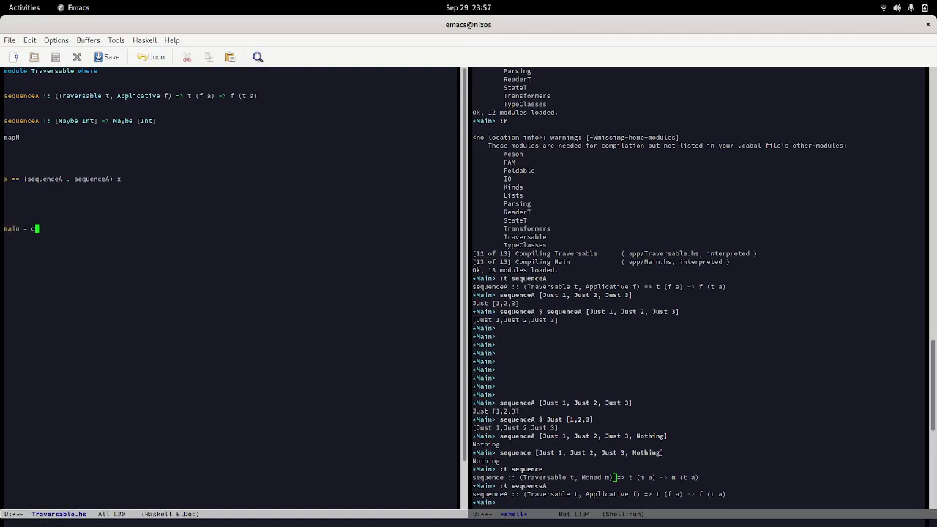
# Write 'let inputs = [1..20]' inside main in Traversable.hs
pyautogui.write('o')
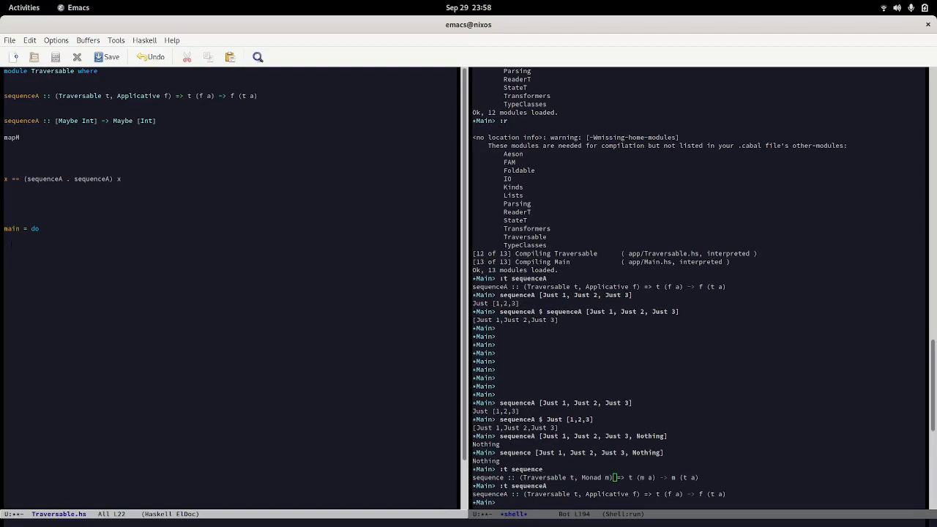
pyautogui.write('let')
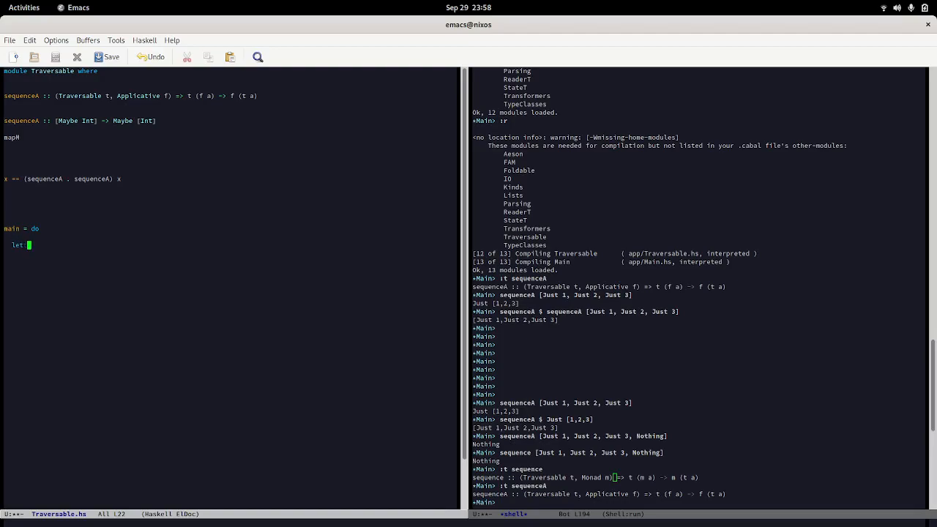
pyautogui.write('input')
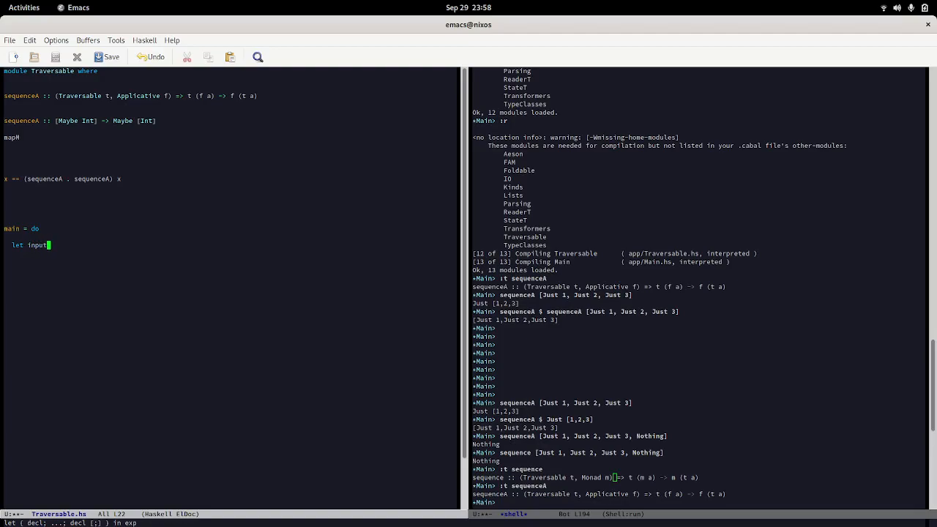
pyautogui.write('s =')
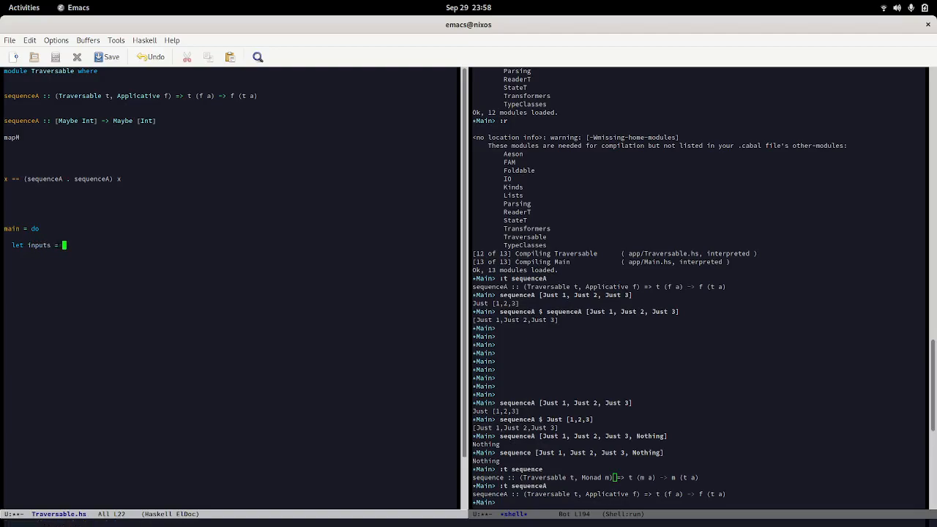
pyautogui.write('[1..')
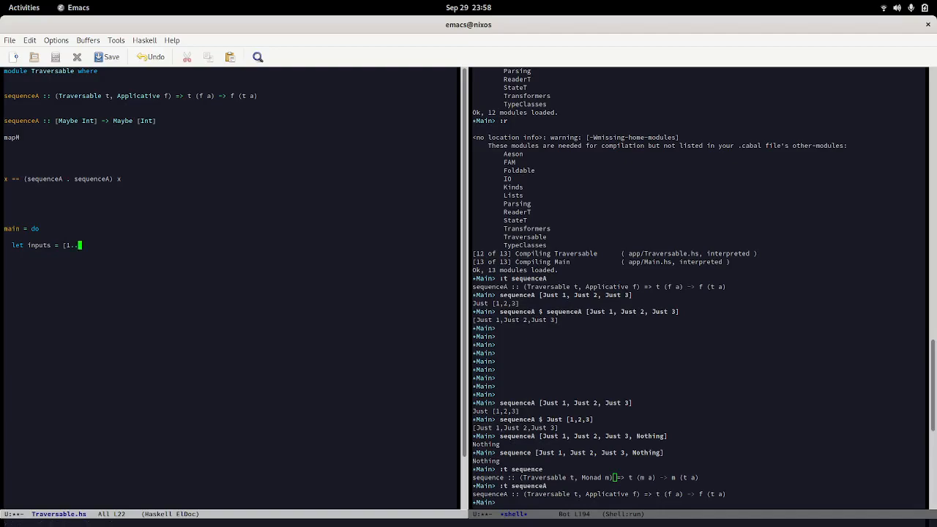
pyautogui.write('1')
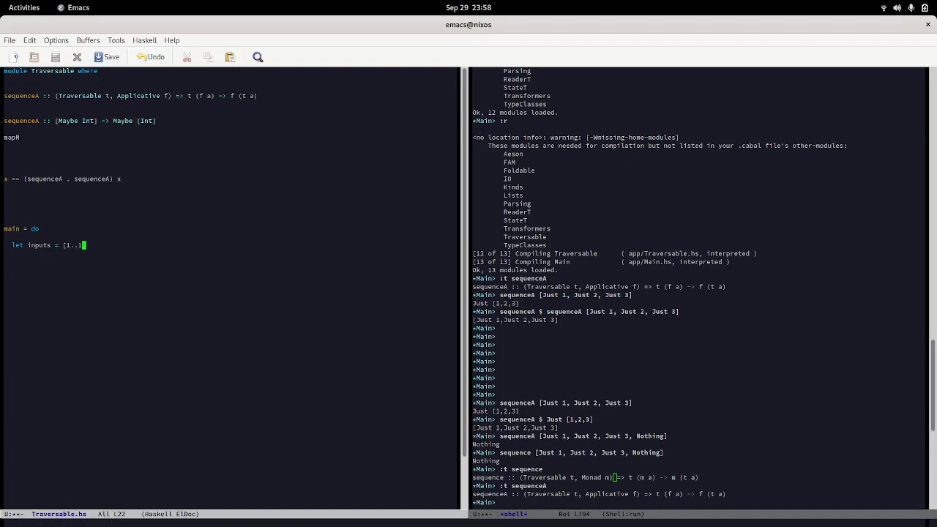
pyautogui.write('20]')
pyautogui.write('mapM print inputs')
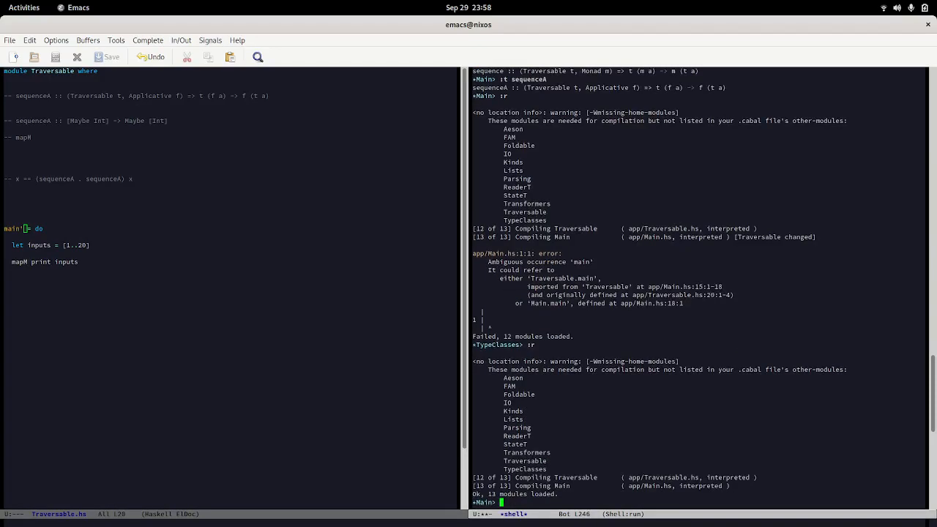
# Run main' in GHCi, then import Traversable as T and run T.main' to print 1 through 20
pyautogui.write('main')
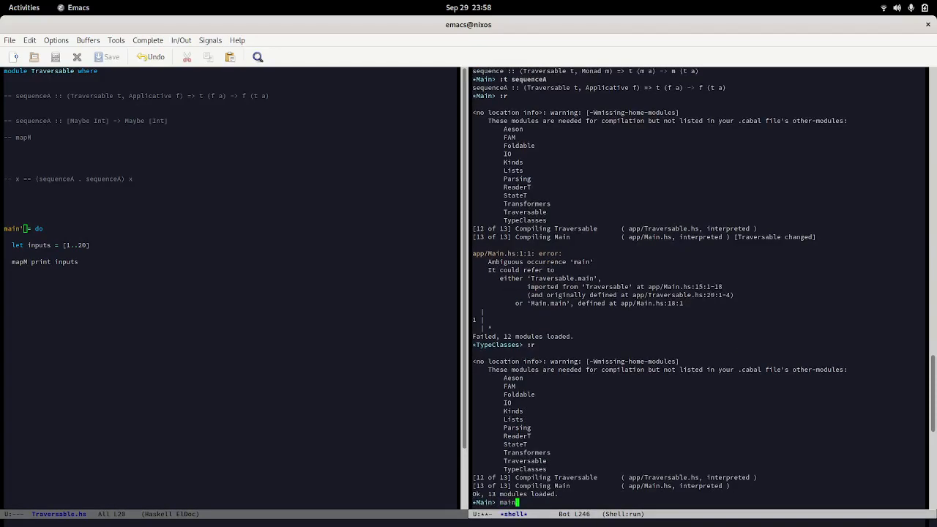
pyautogui.press('Return')
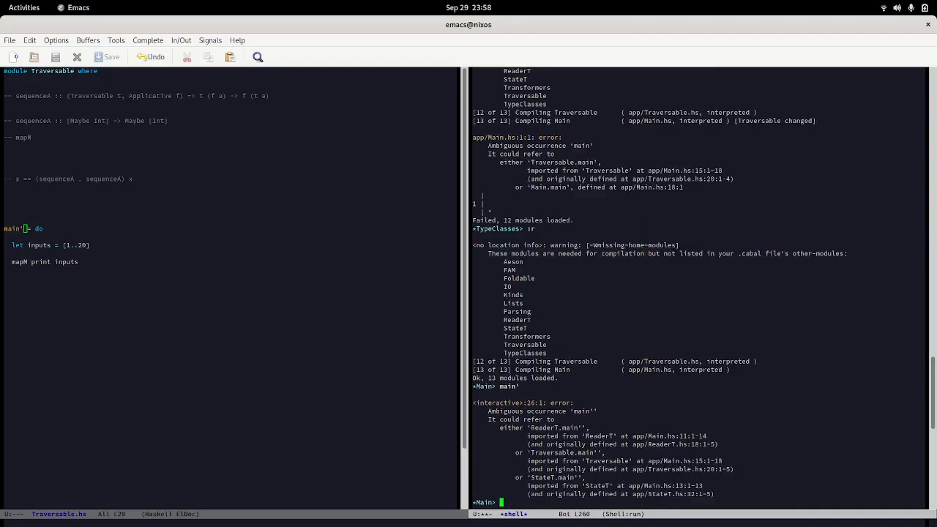
pyautogui.write('import Traversable as T')
pyautogui.write("T.main'")
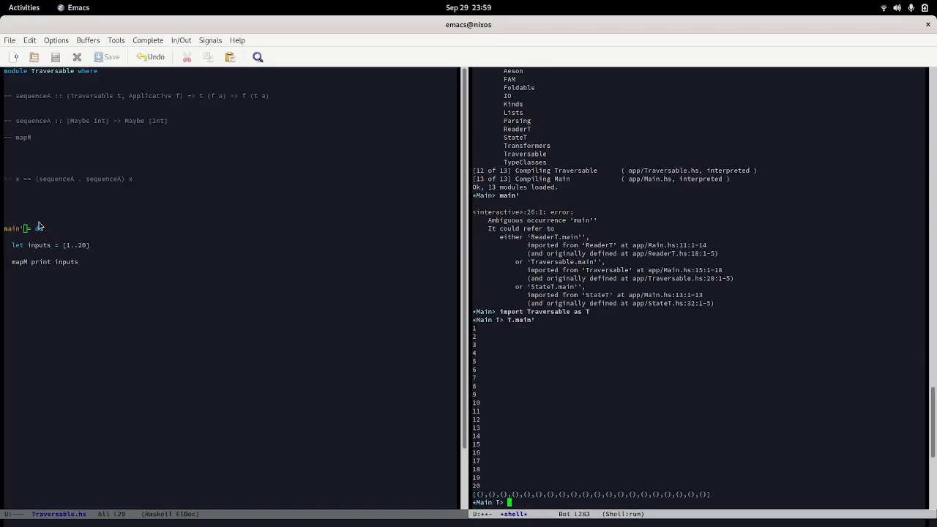
pyautogui.write('do')
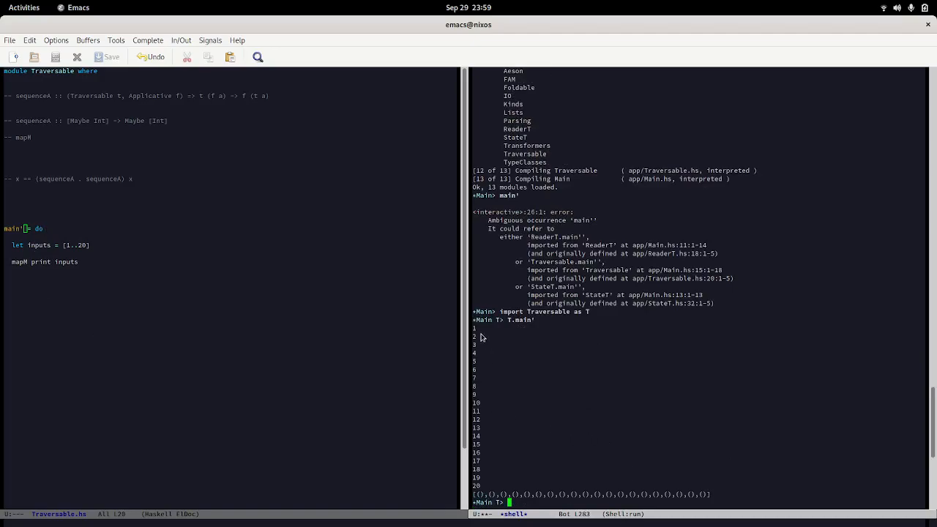
pyautogui.moveTo(55, 252)
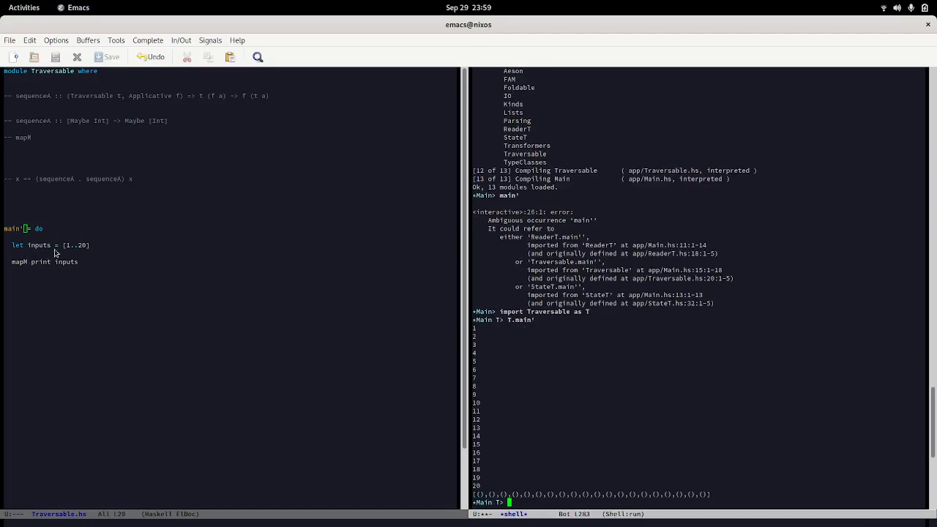
pyautogui.moveTo(66, 279)
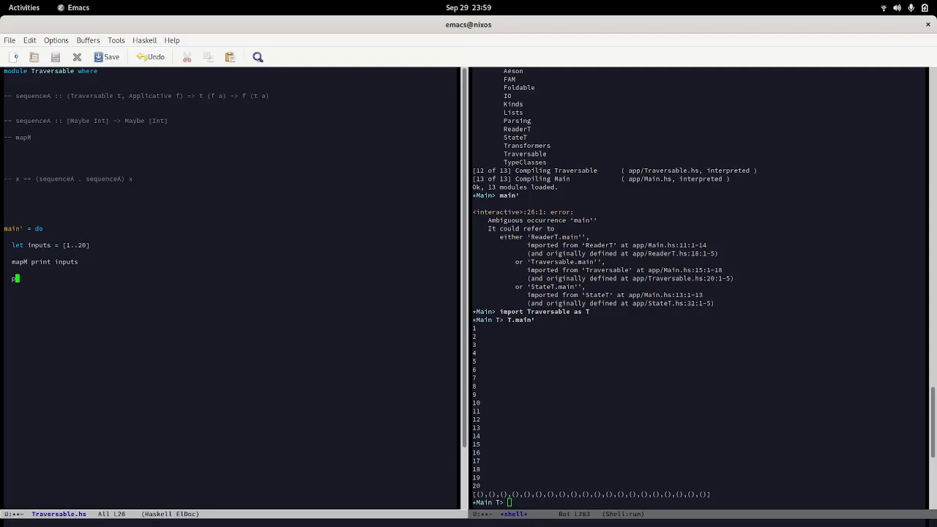
# End main' with pure () so T.main' prints 1 to 20 without the unit list
pyautogui.write('pure ()')
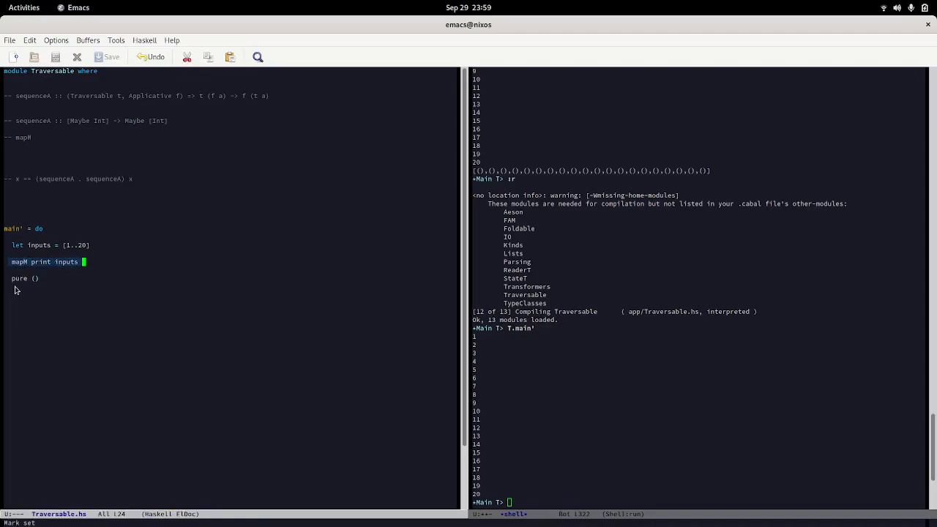
pyautogui.moveTo(450, 488)
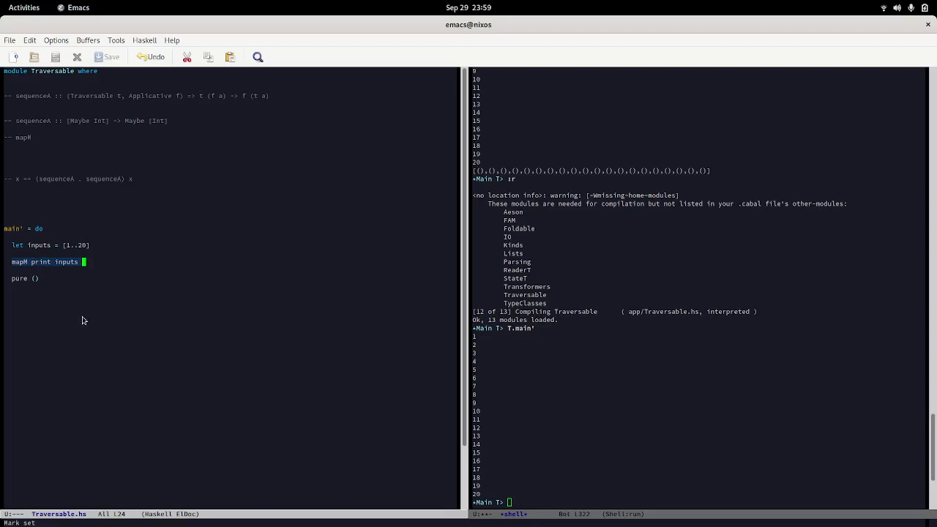
pyautogui.moveTo(382, 218)
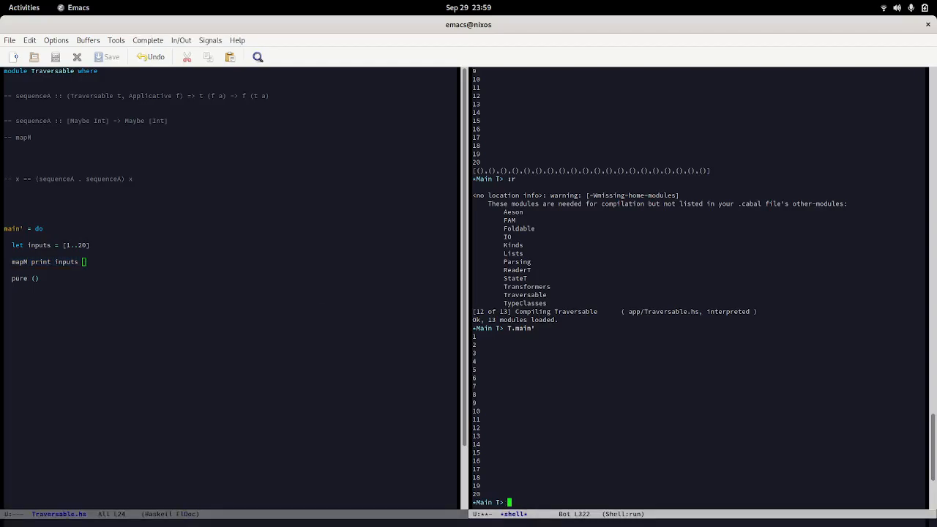
# Ask GHCi for the type of mapM with :t mapM
pyautogui.write(':t mapM')
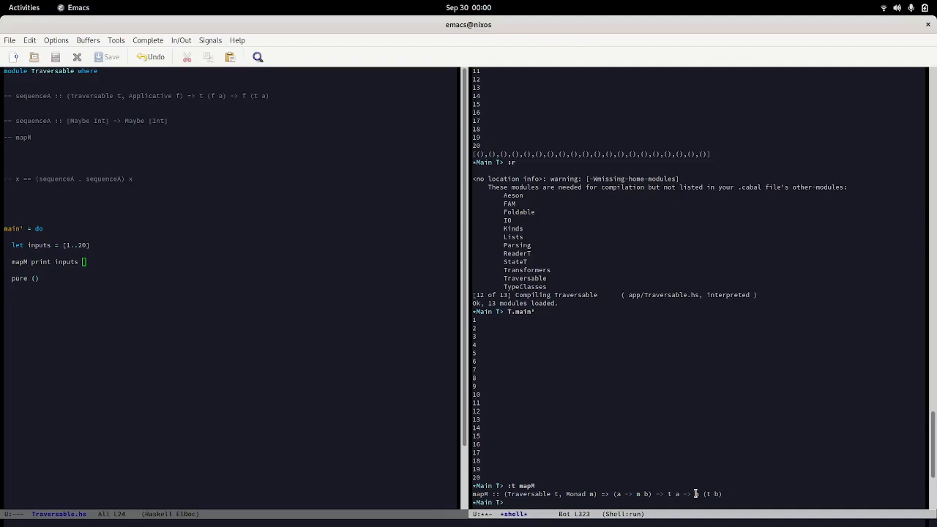
pyautogui.moveTo(696, 492)
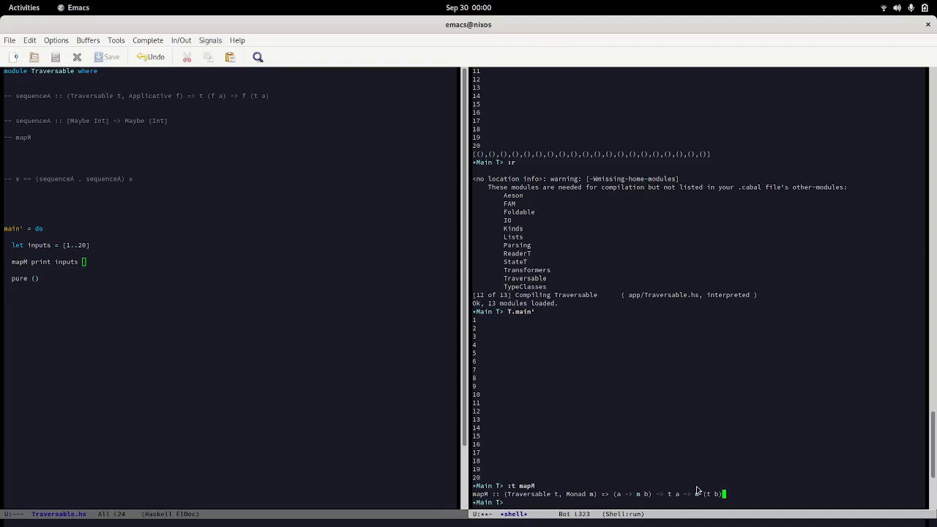
pyautogui.moveTo(521, 365)
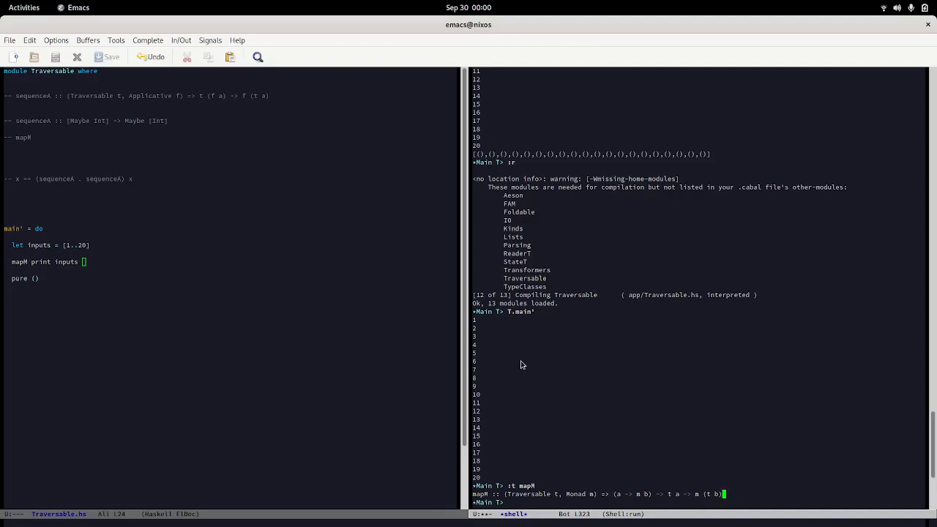
pyautogui.moveTo(502, 240)
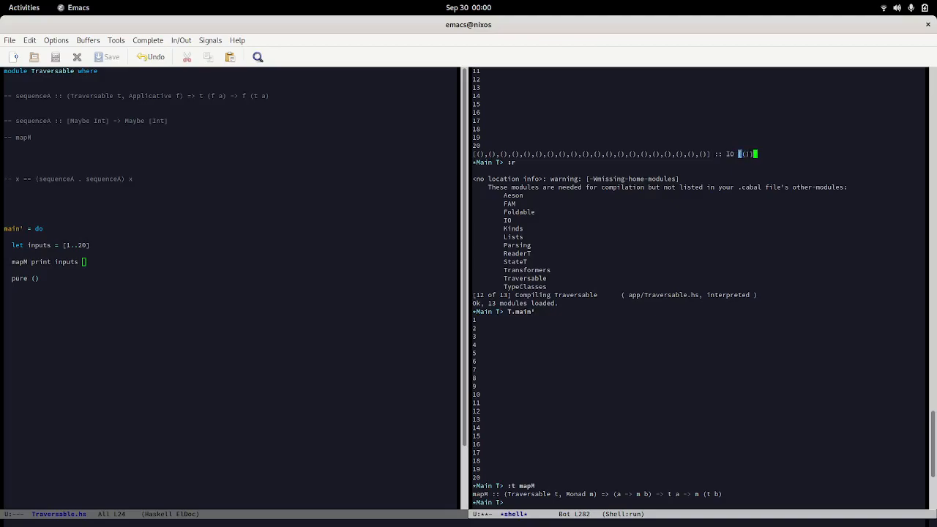
pyautogui.moveTo(708, 502)
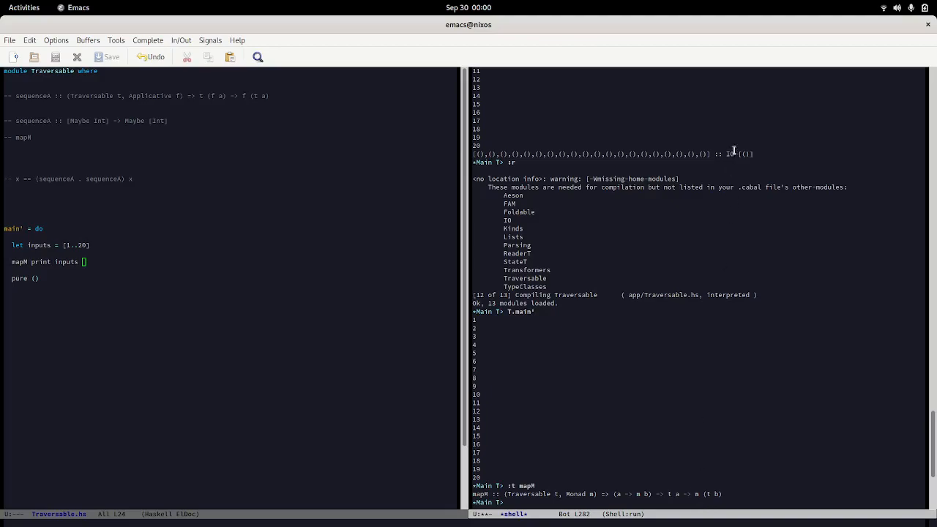
pyautogui.moveTo(644, 491)
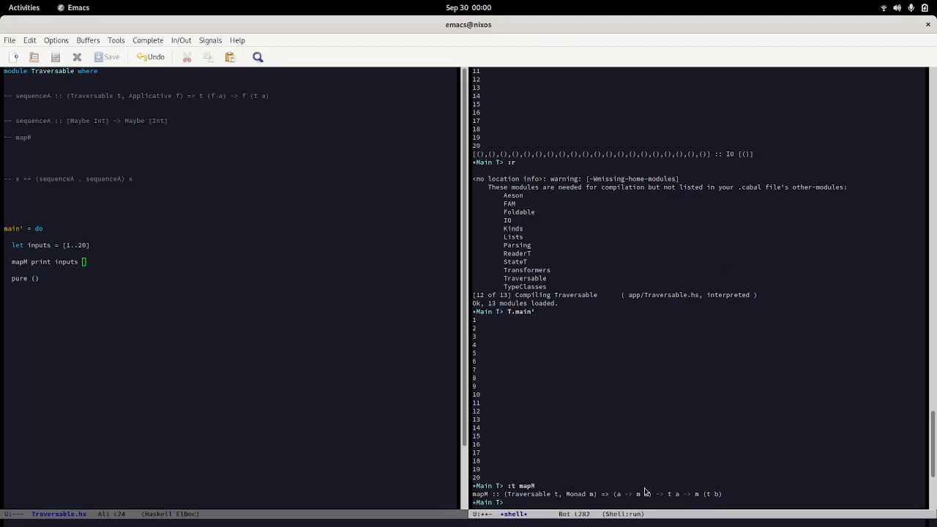
pyautogui.moveTo(646, 489)
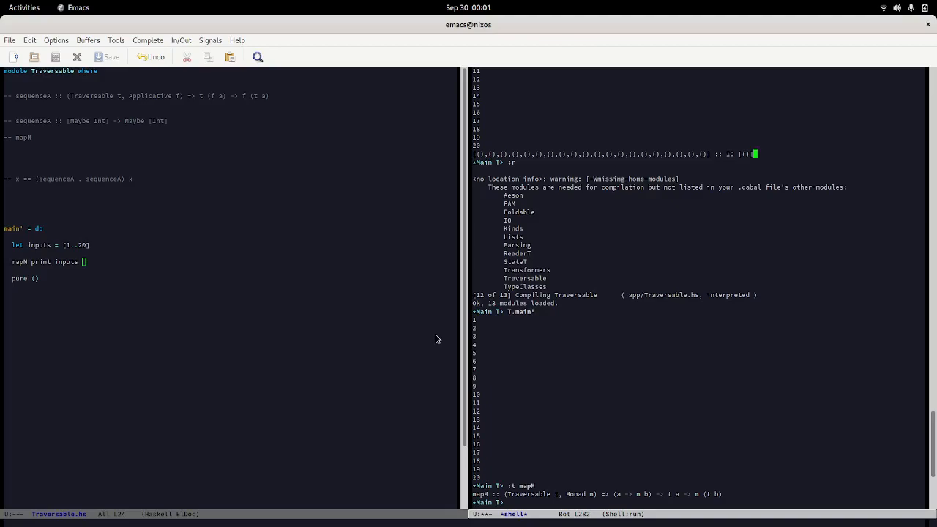
pyautogui.moveTo(617, 493)
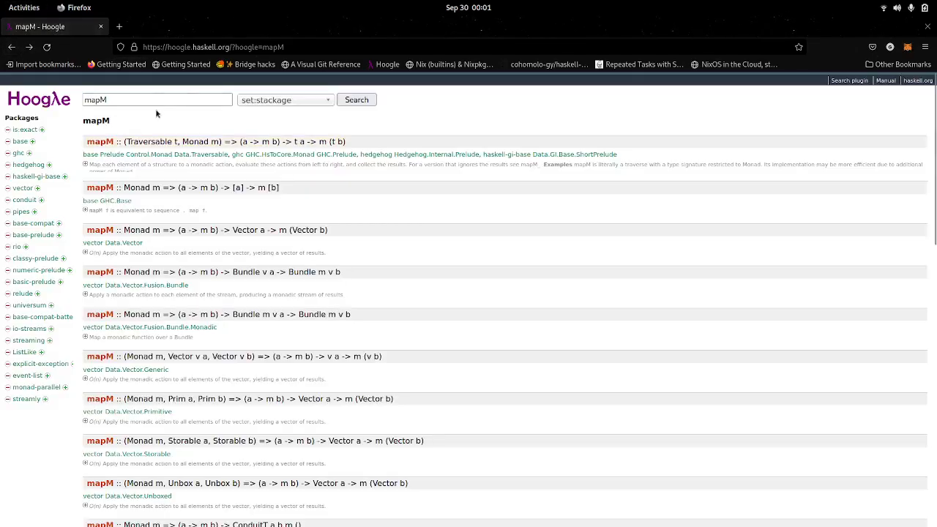
# View the Hackage Data.Traversable documentation for mapM from Hoogle and read through its sections
pyautogui.click(100, 142)
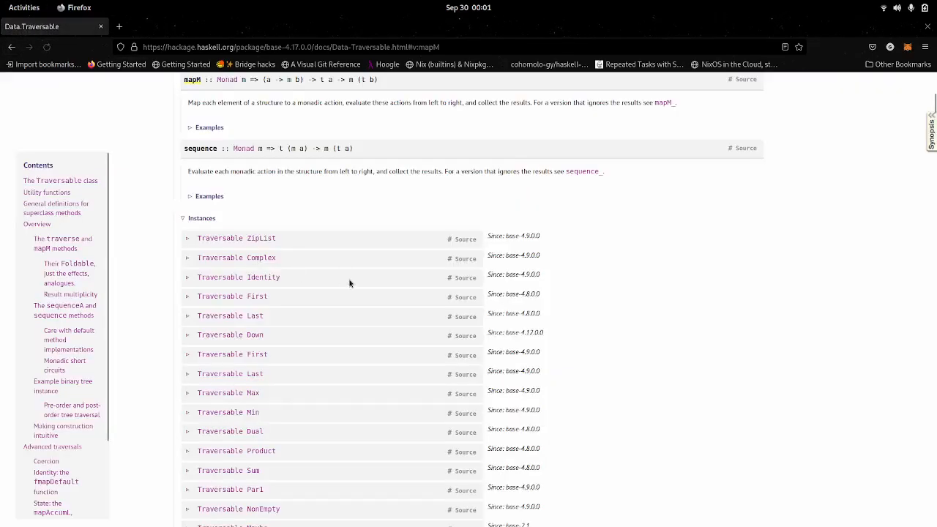
pyautogui.scroll(-3)
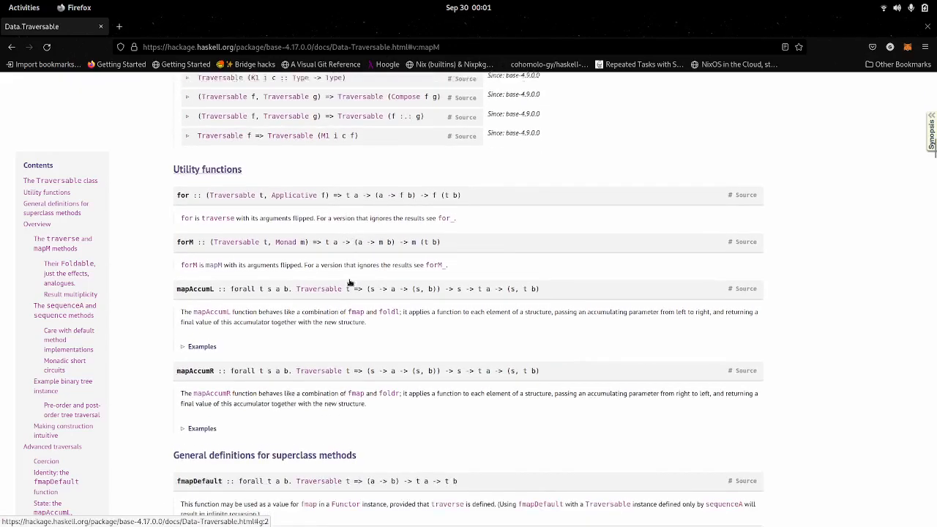
pyautogui.scroll(-3)
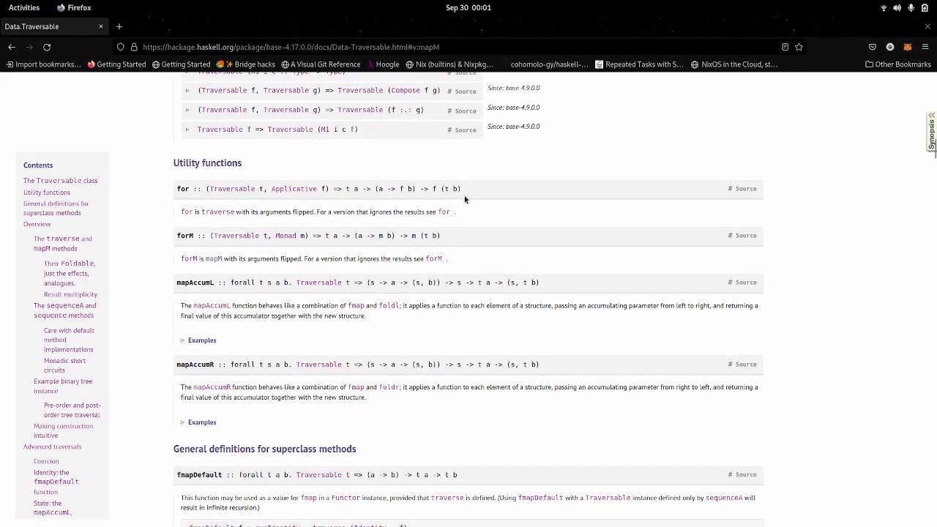
pyautogui.moveTo(218, 212)
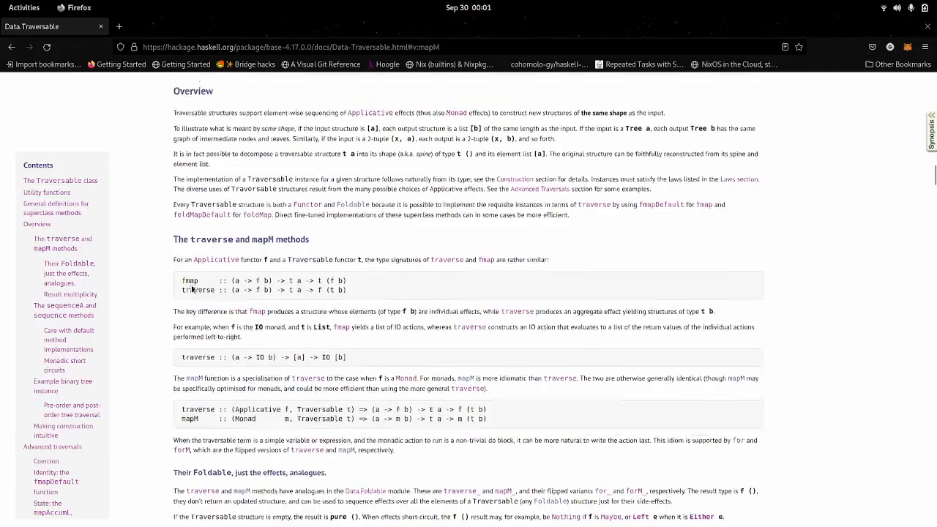
pyautogui.scroll(-3)
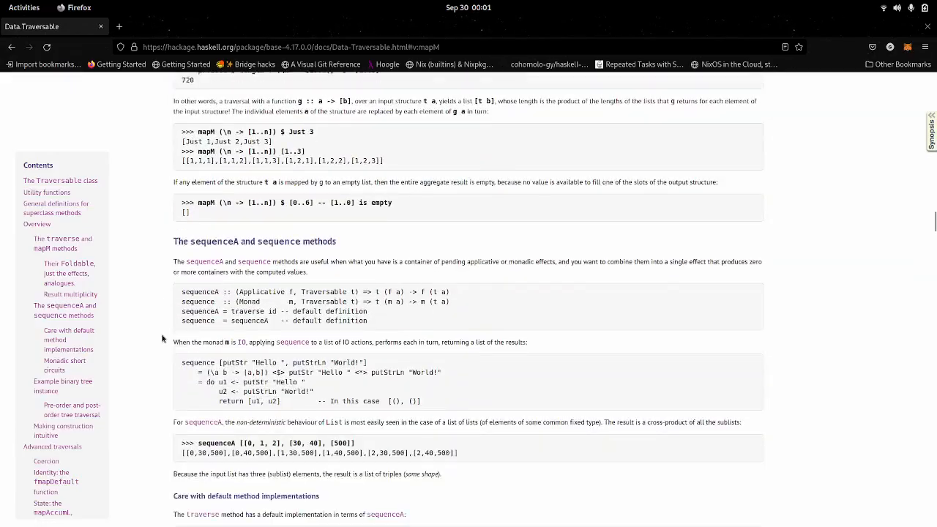
pyautogui.scroll(-3)
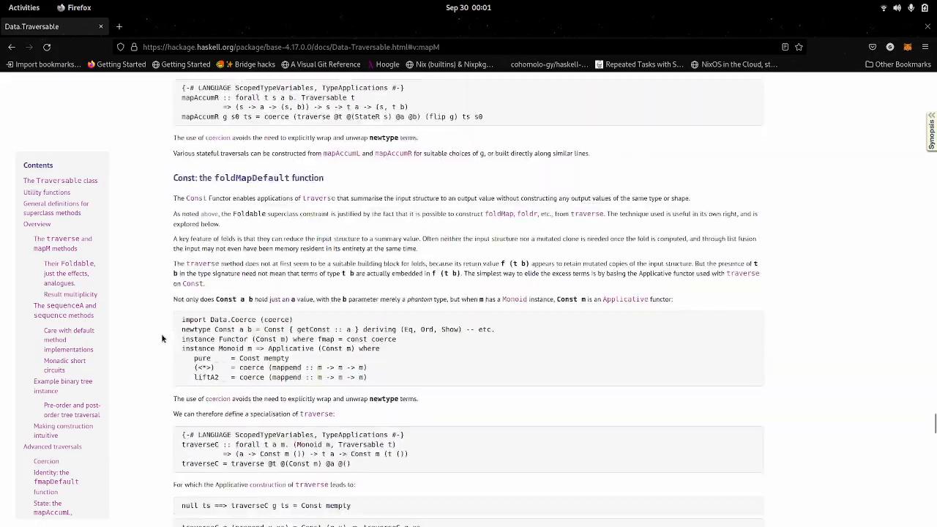